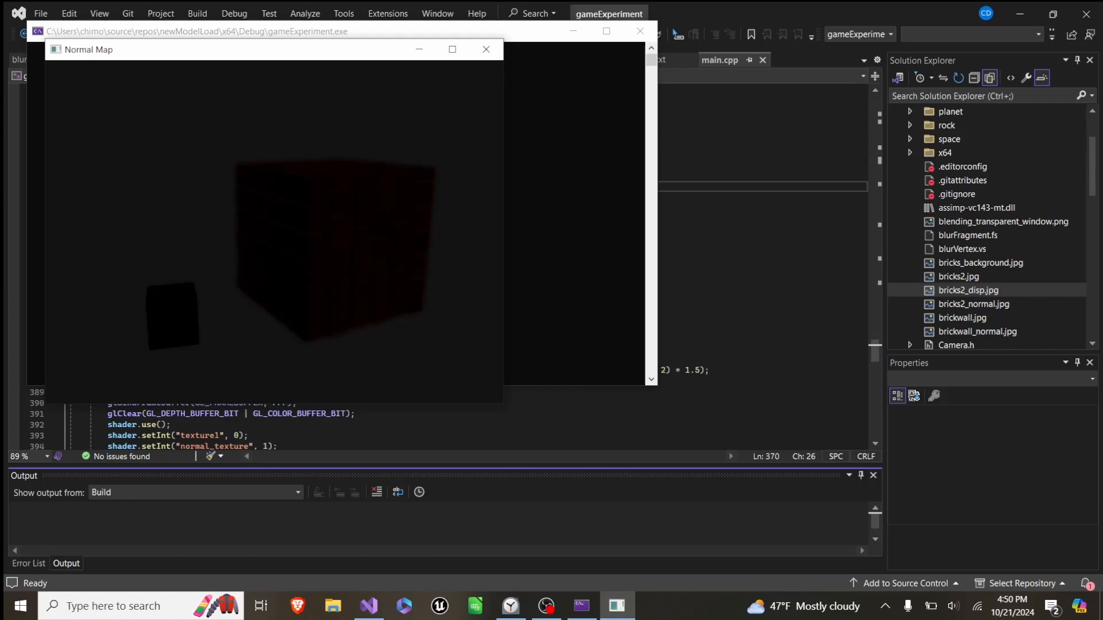
Close the cube demo window and scroll main.cpp down to the cube drawing calls
left_click(486, 49)
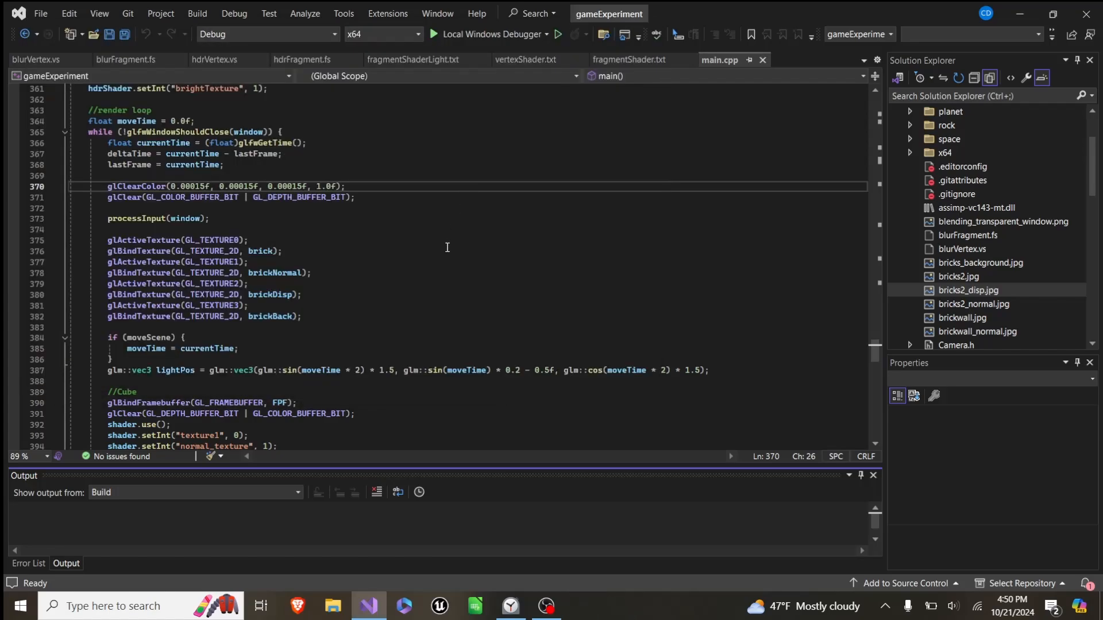
scroll("down", 3)
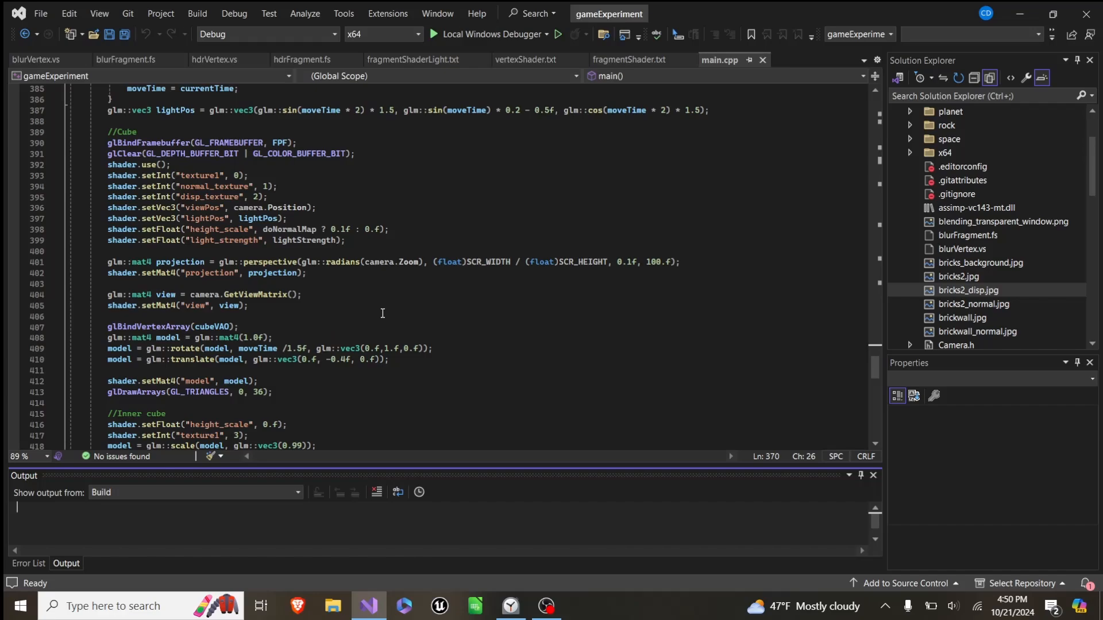
scroll("down", 3)
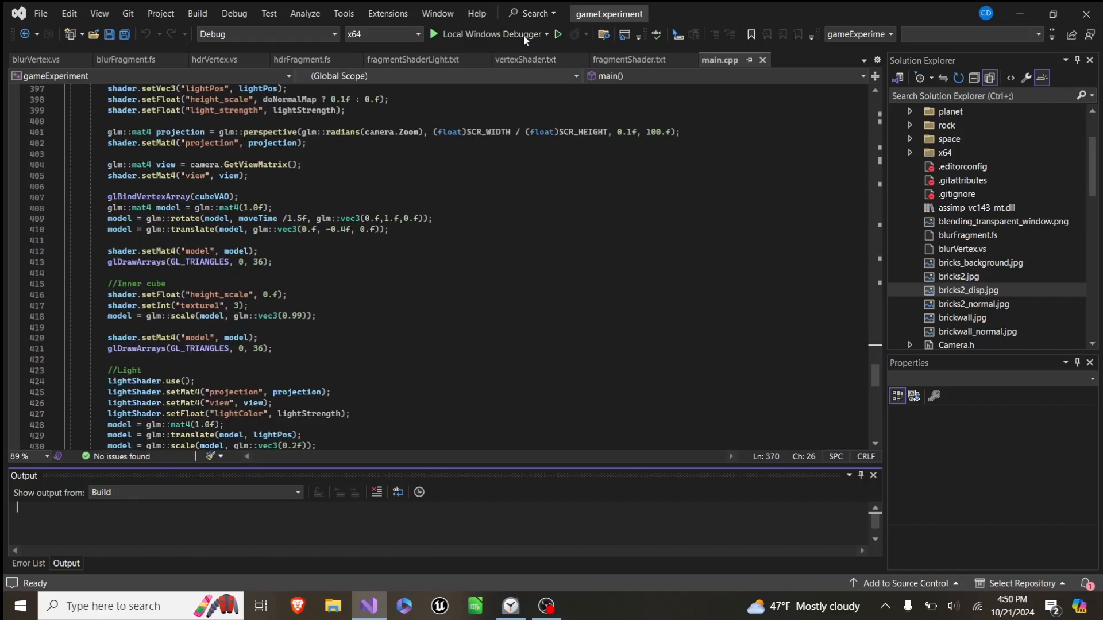
mouse_move(976, 297)
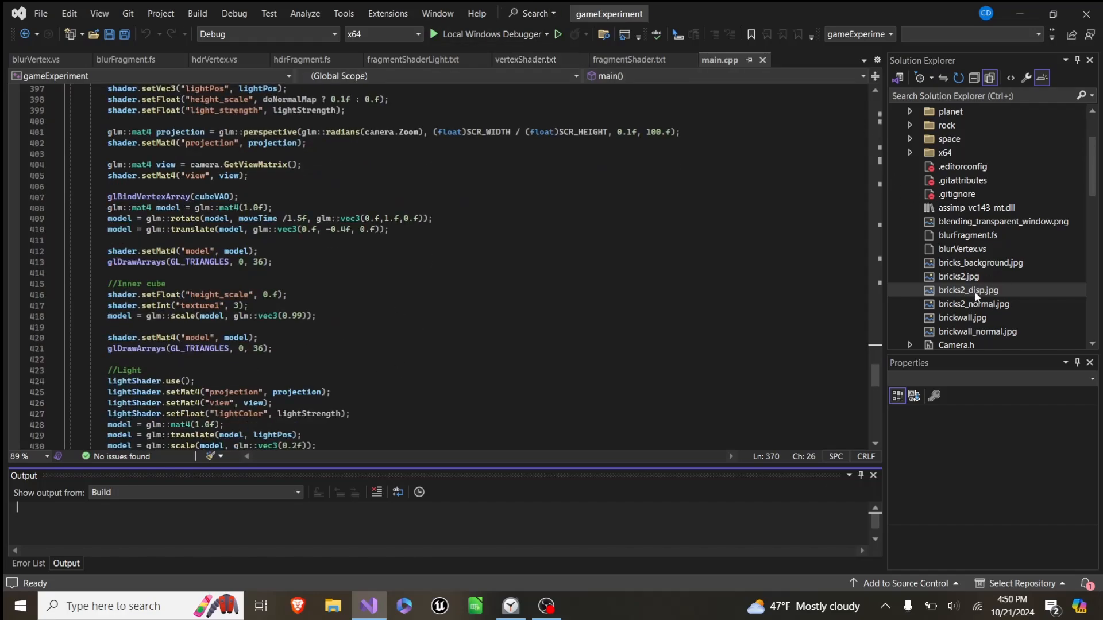
double_click(969, 290)
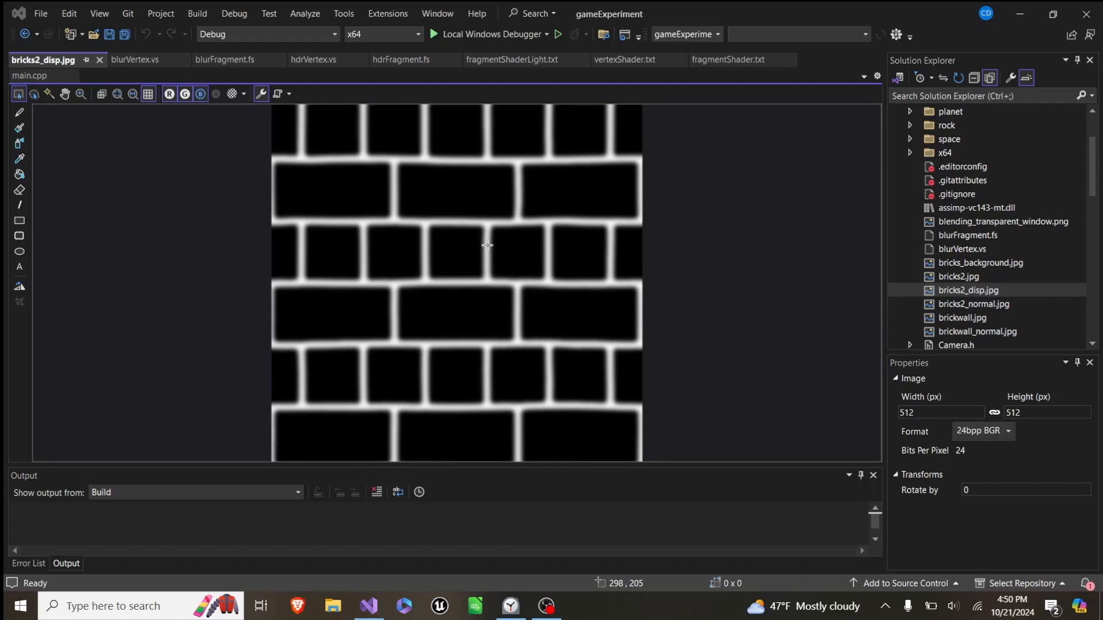
mouse_move(687, 324)
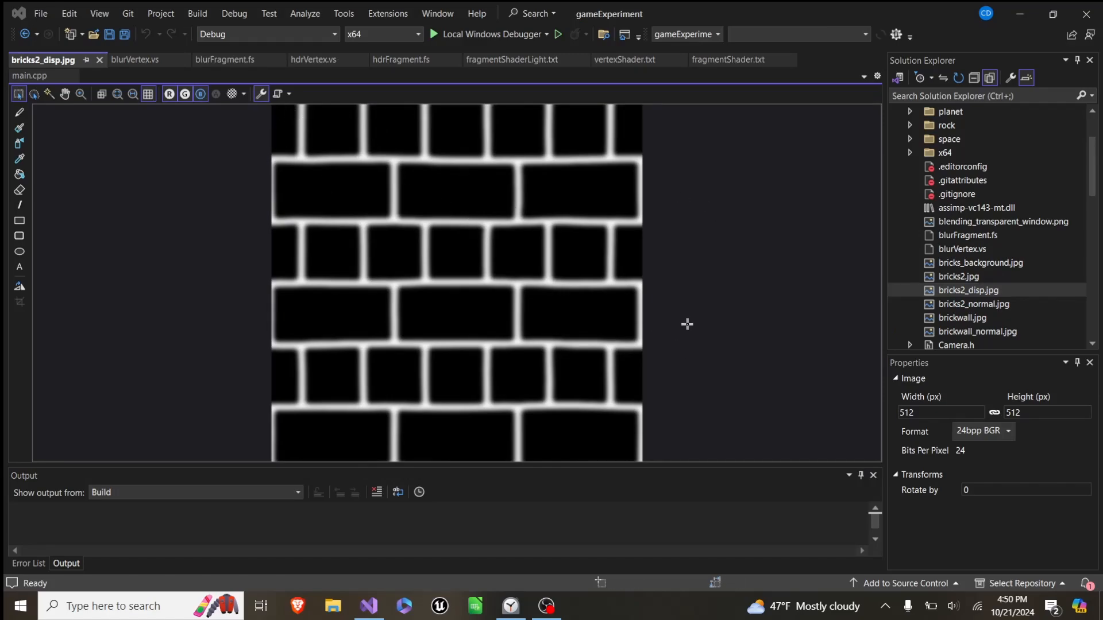
mouse_move(567, 435)
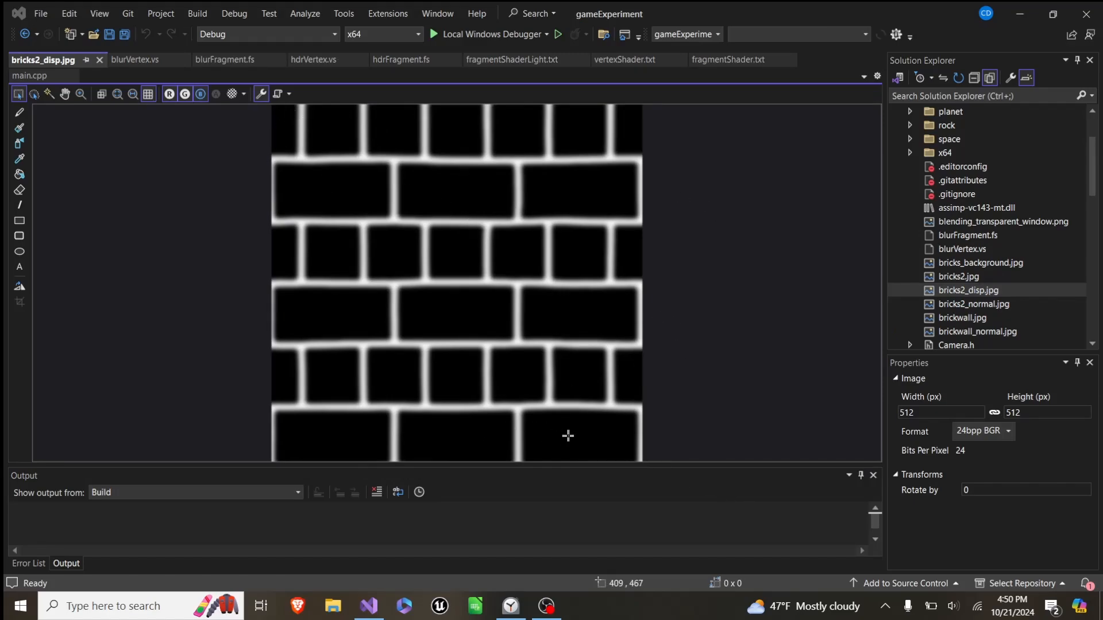
mouse_move(279, 125)
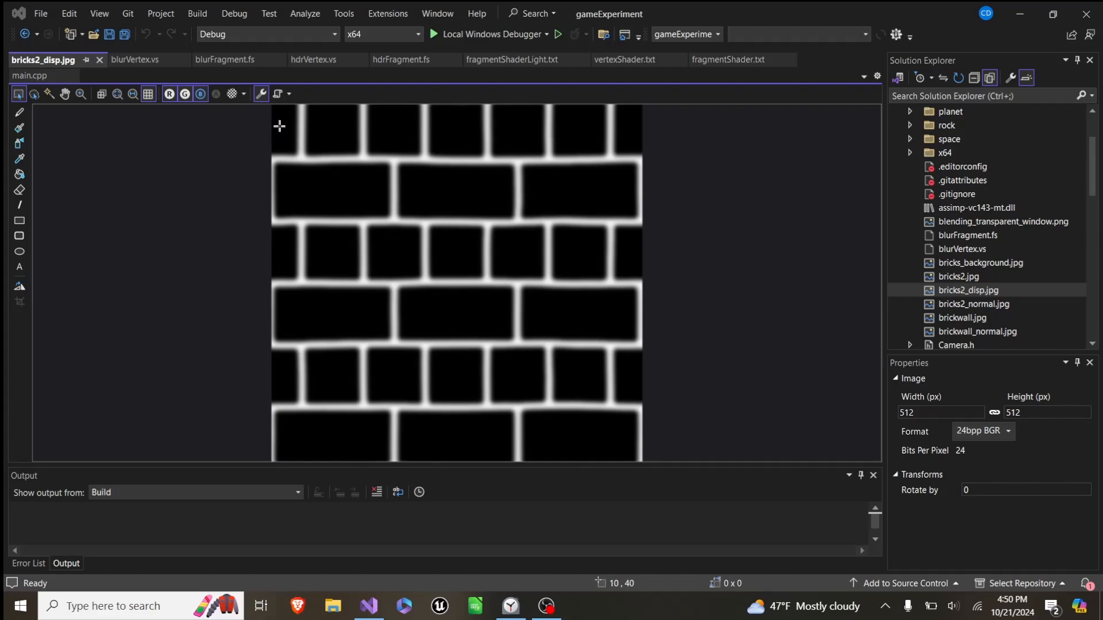
mouse_move(485, 309)
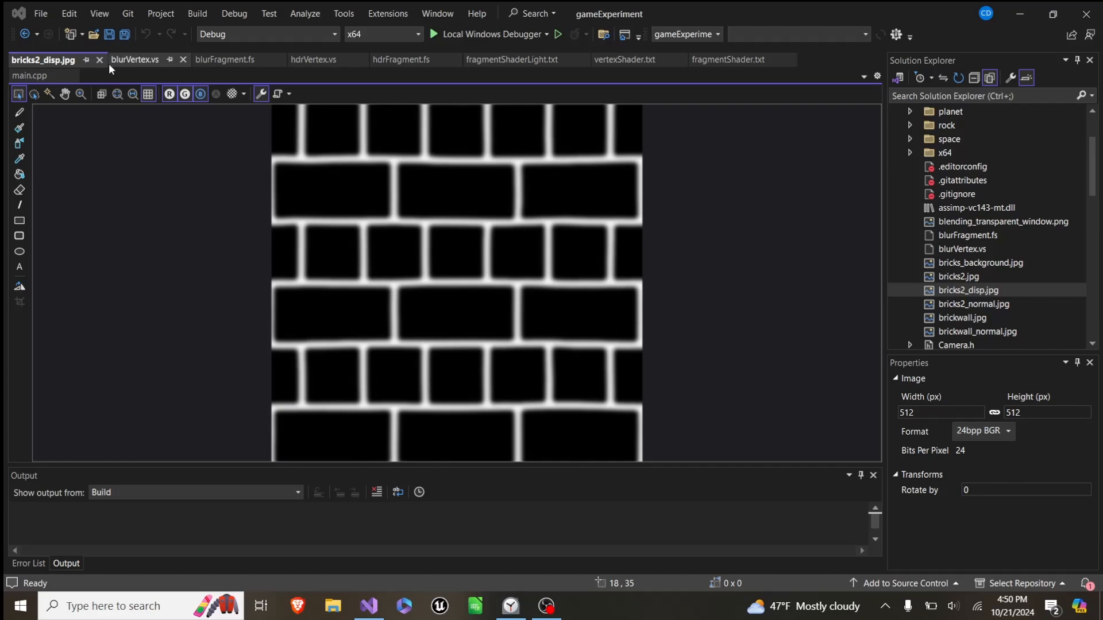
left_click(720, 59)
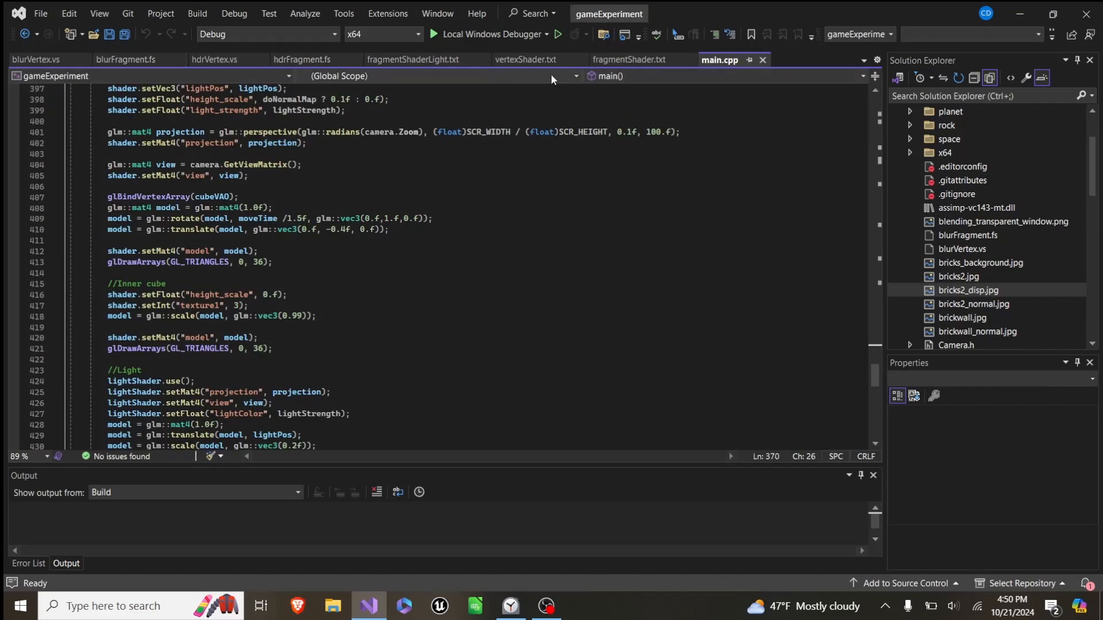
Switch to fragmentShader.txt and highlight the numLayers line in parallaxMapping
left_click(630, 60)
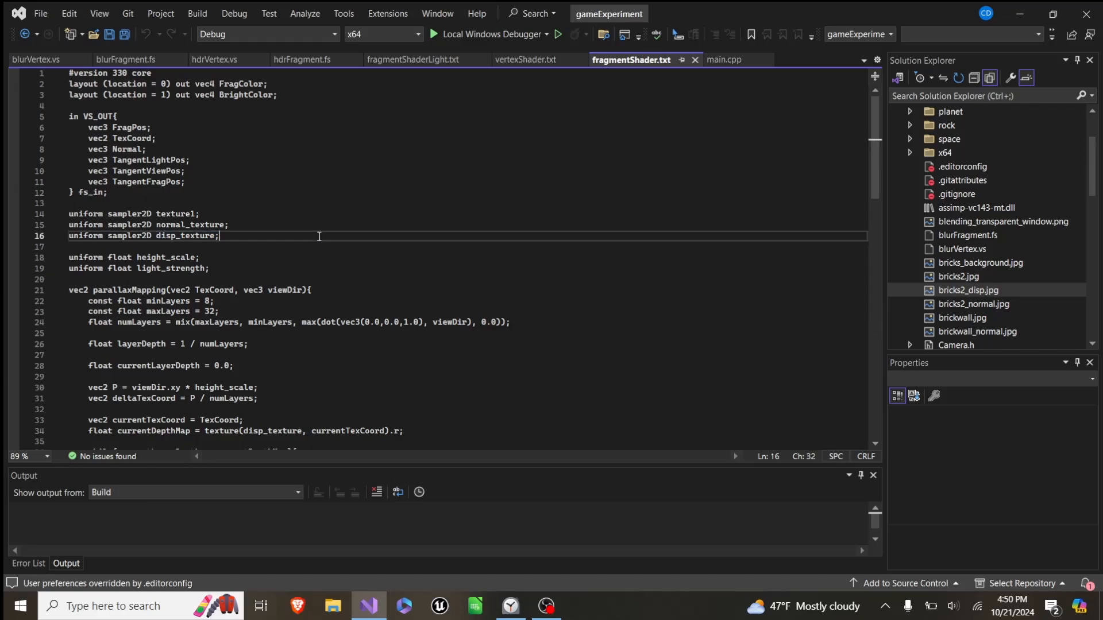
scroll("down", 3)
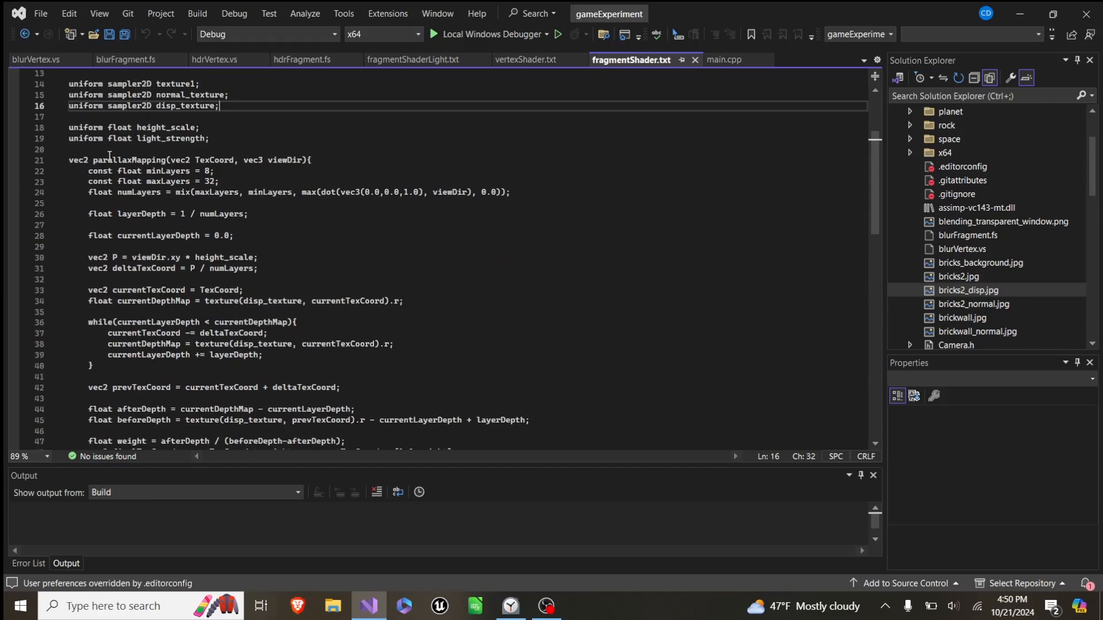
scroll("down", 3)
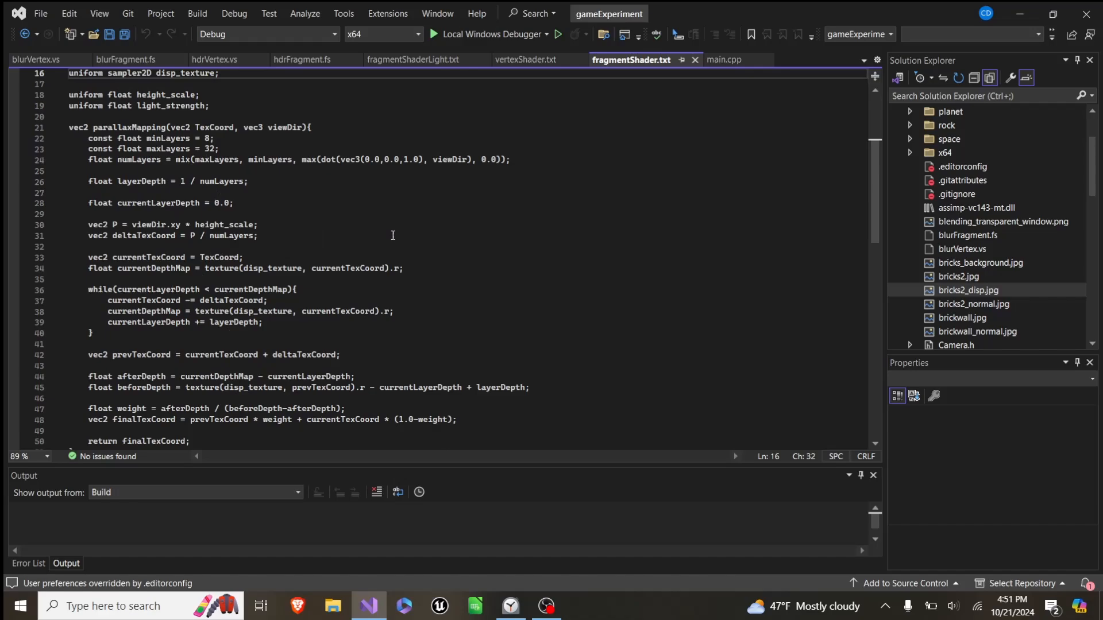
double_click(204, 139)
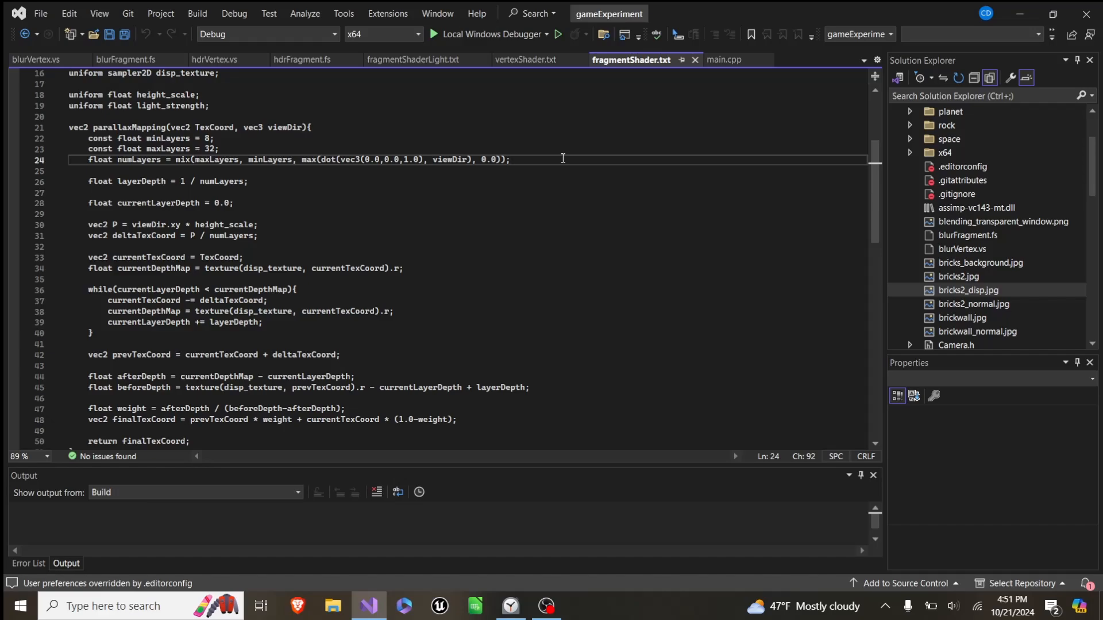
Walk through the layered depth-search loop, marking its end, and into main()
scroll("down", 3)
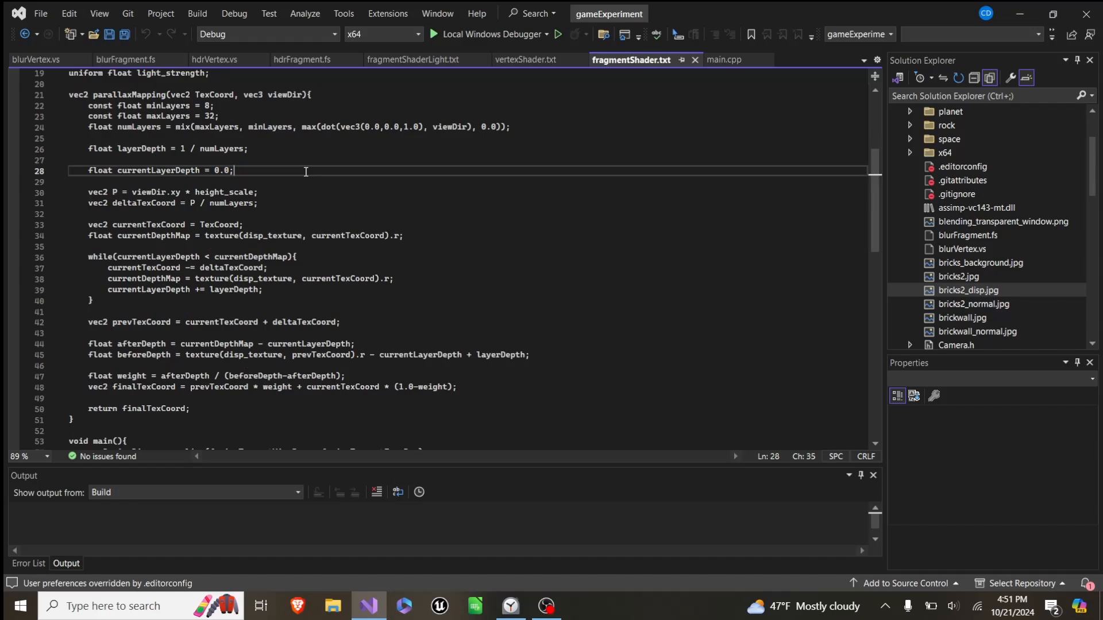
scroll("down", 3)
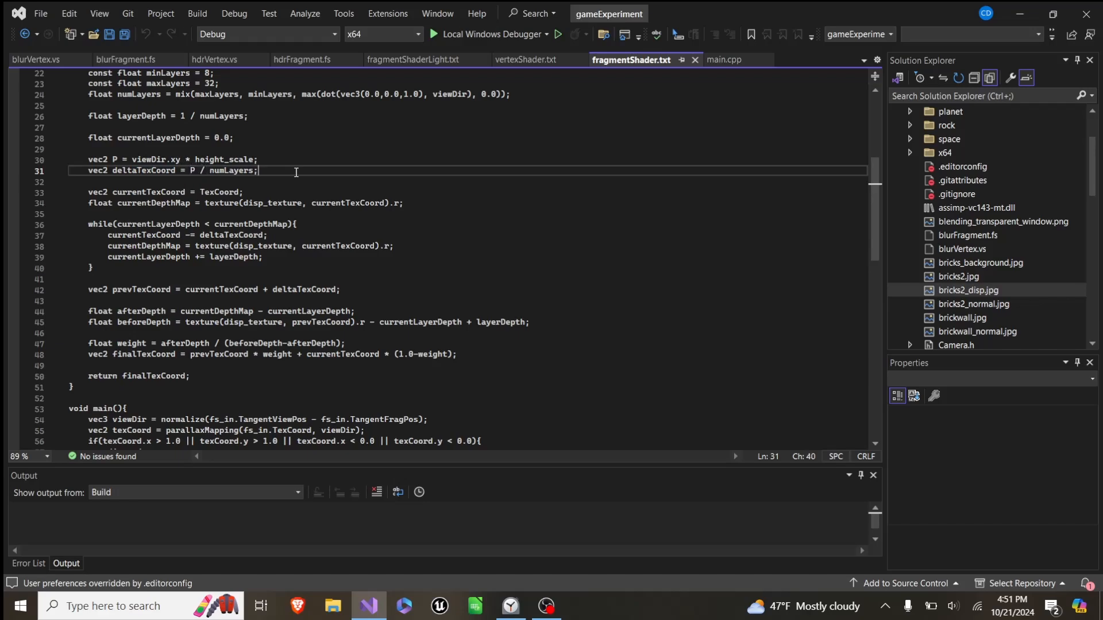
scroll("down", 3)
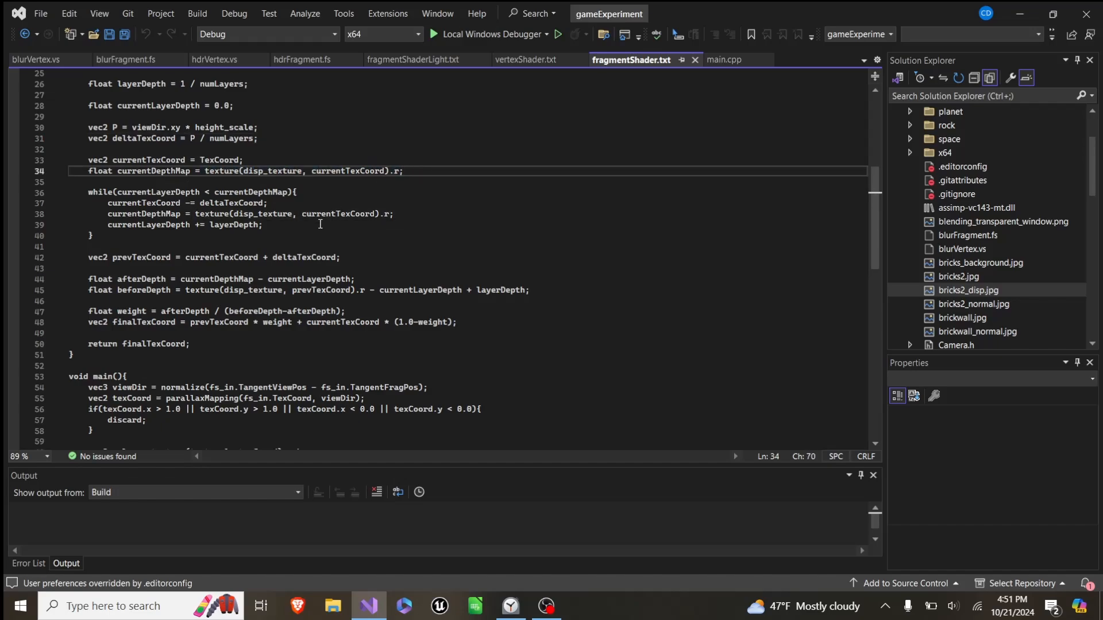
double_click(152, 171)
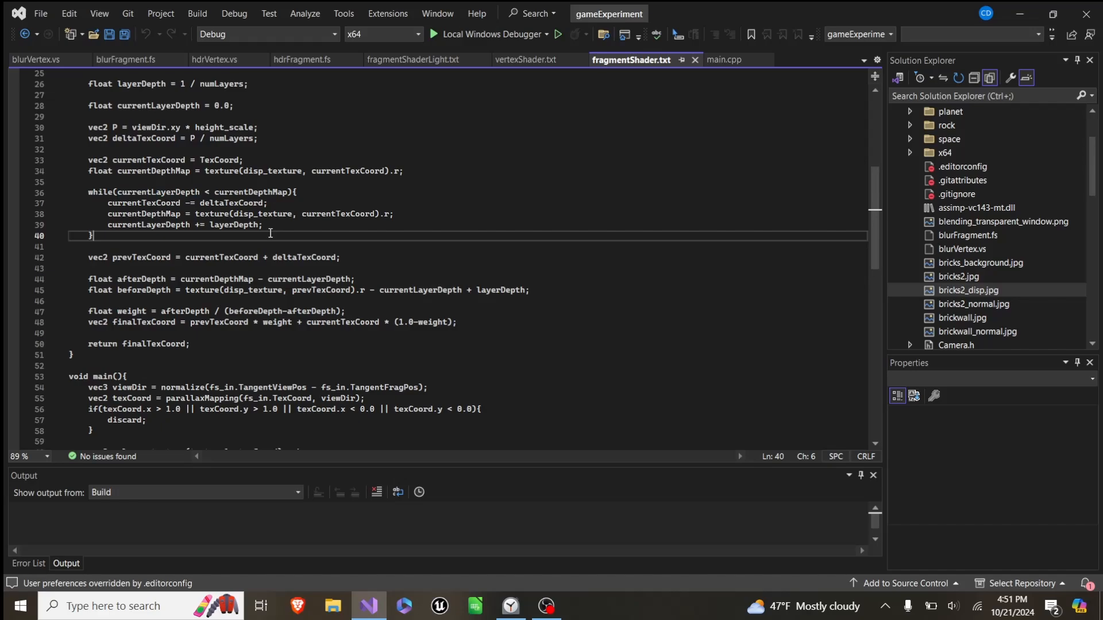
mouse_move(341, 222)
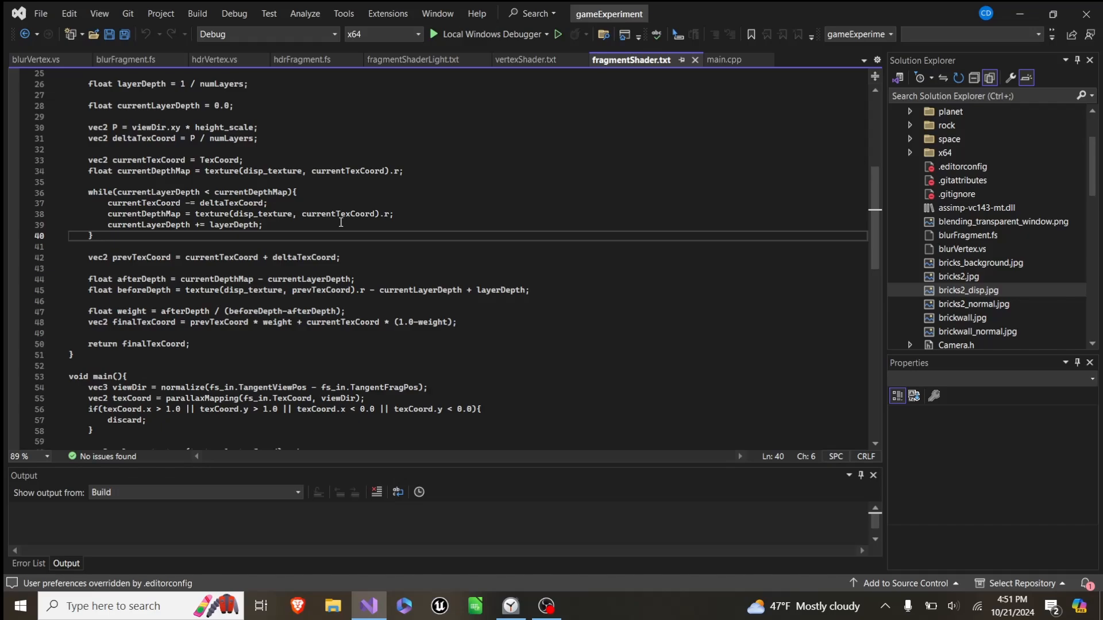
scroll("down", 3)
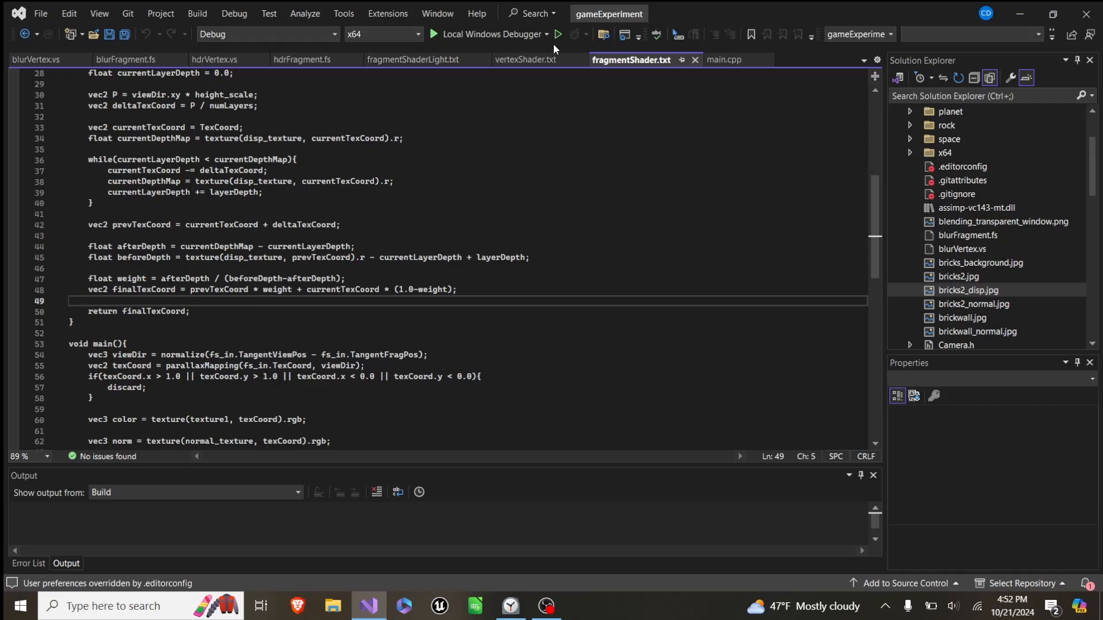
left_click(557, 34)
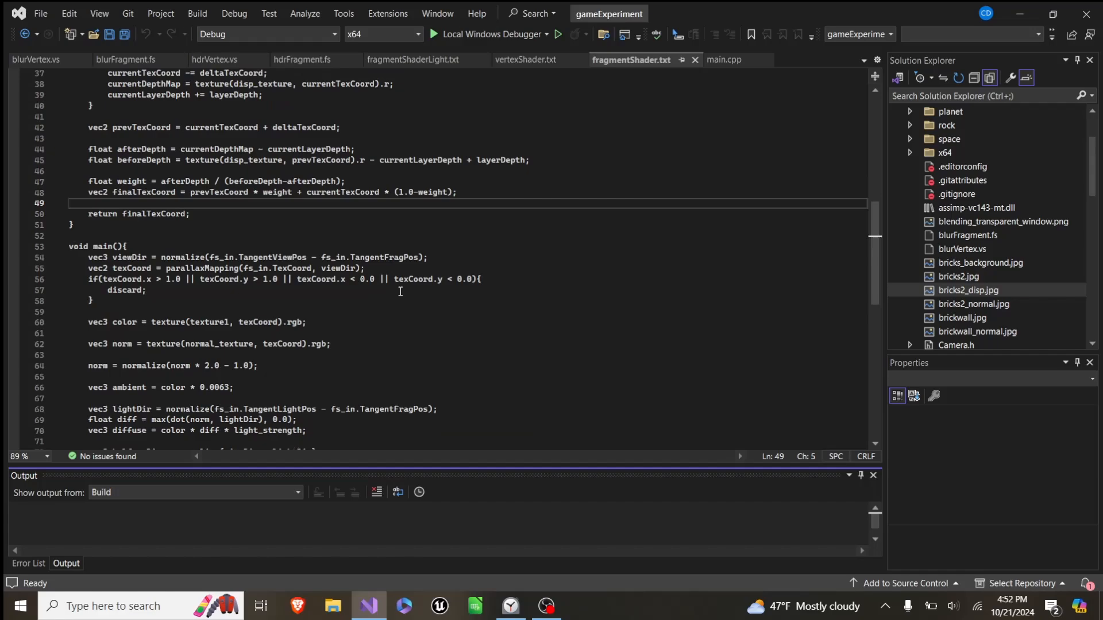
Read the shader's lighting and BrightColor output to the end, then return to main.cpp
scroll("down", 3)
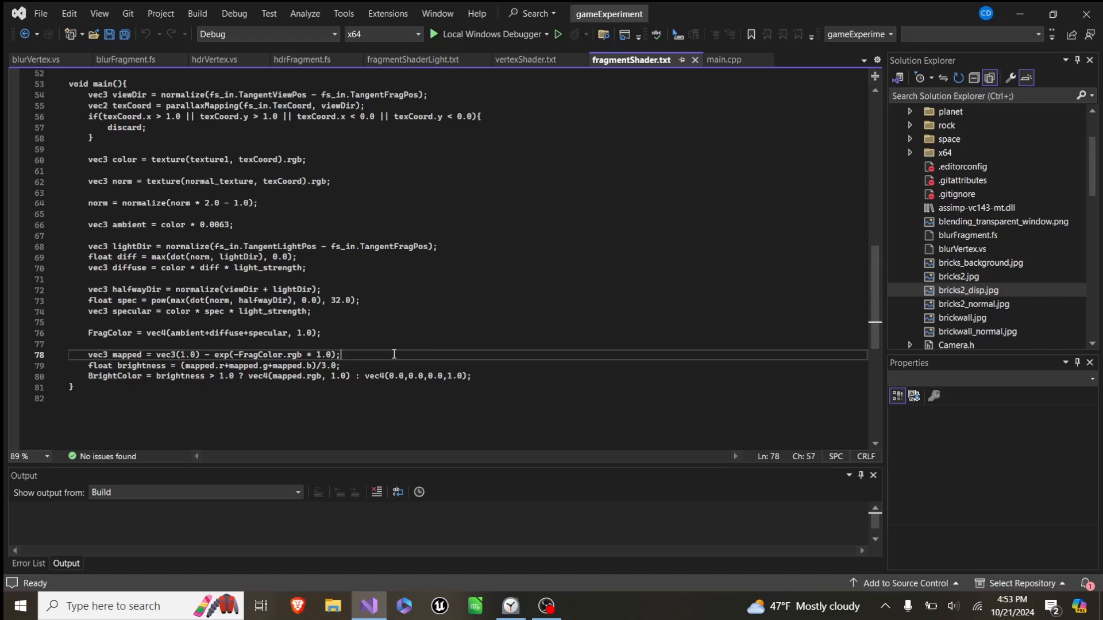
mouse_move(712, 6)
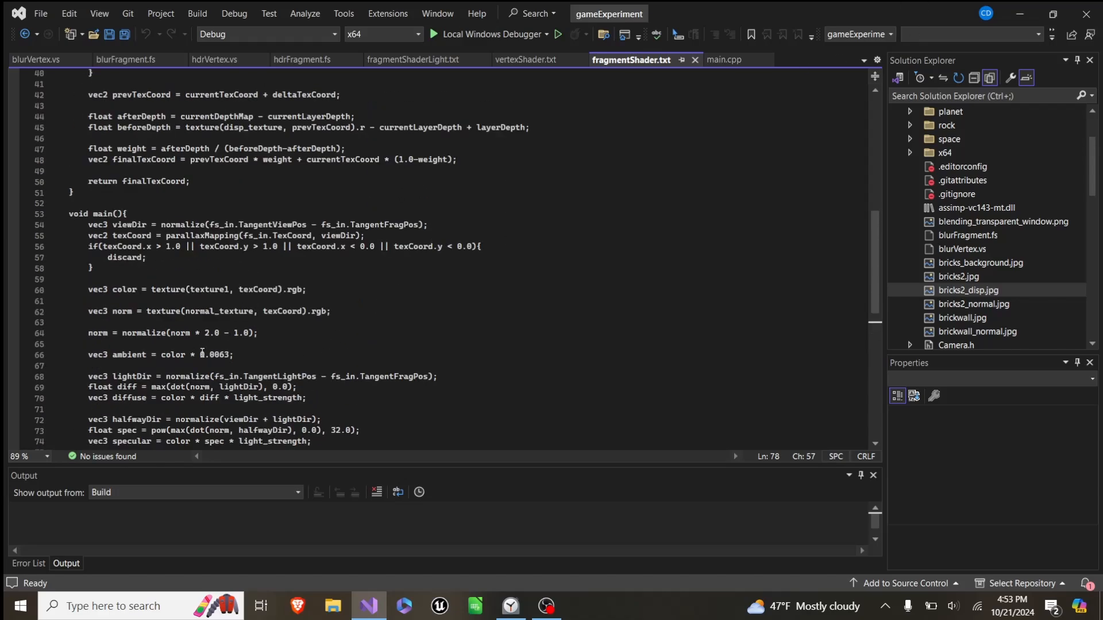
scroll("down", 3)
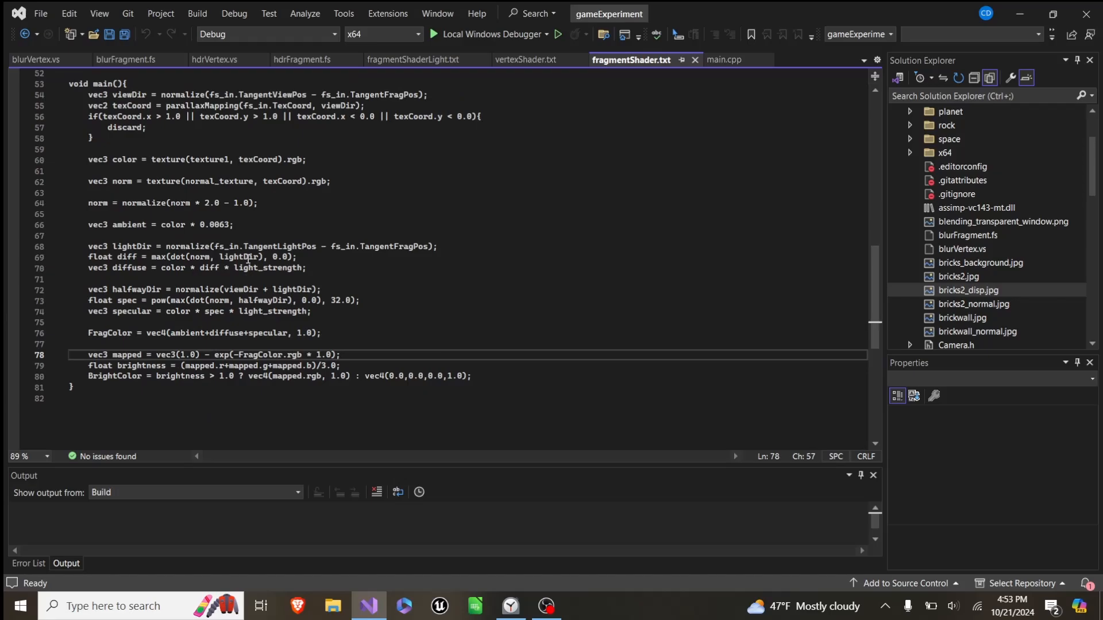
left_click(723, 59)
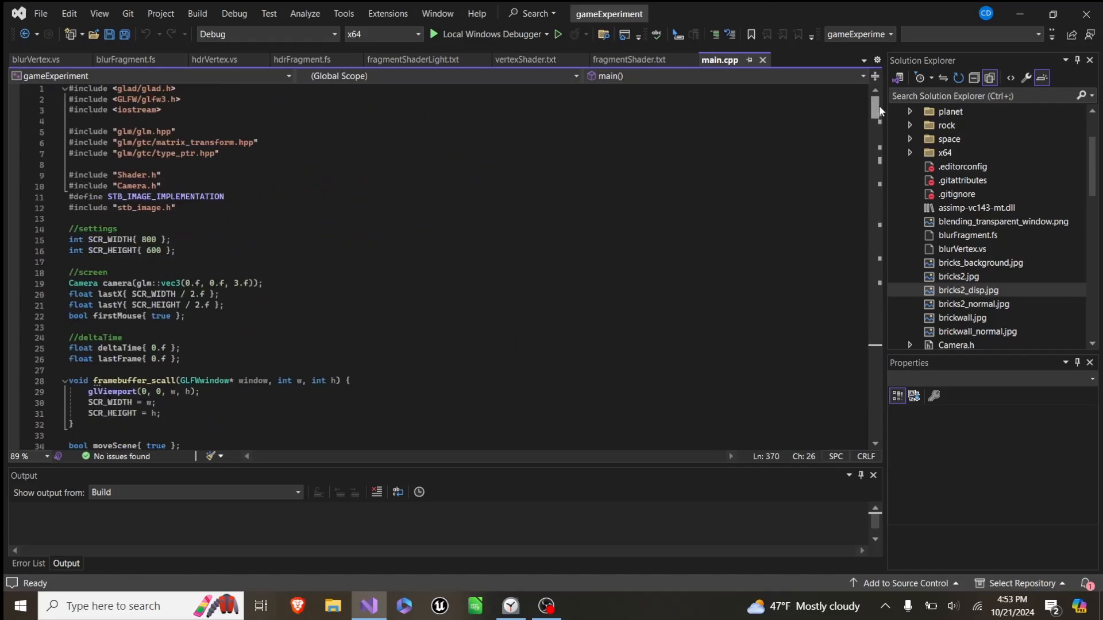
Highlight the 20.0f light-strength cap in main.cpp, then switch to fragmentShader.txt
scroll("down", 3)
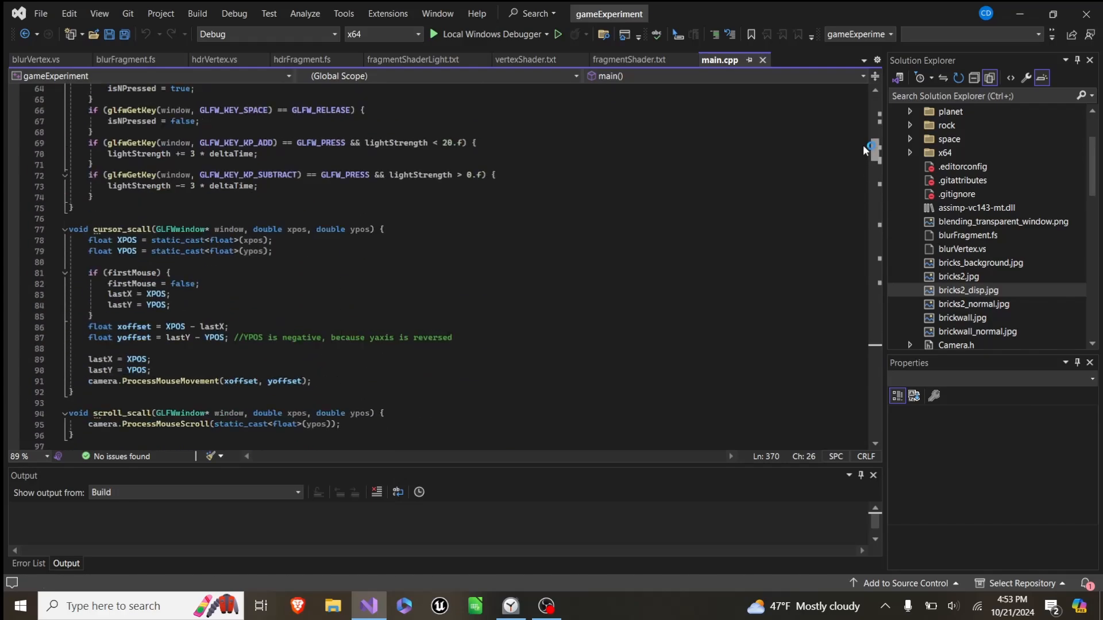
double_click(450, 241)
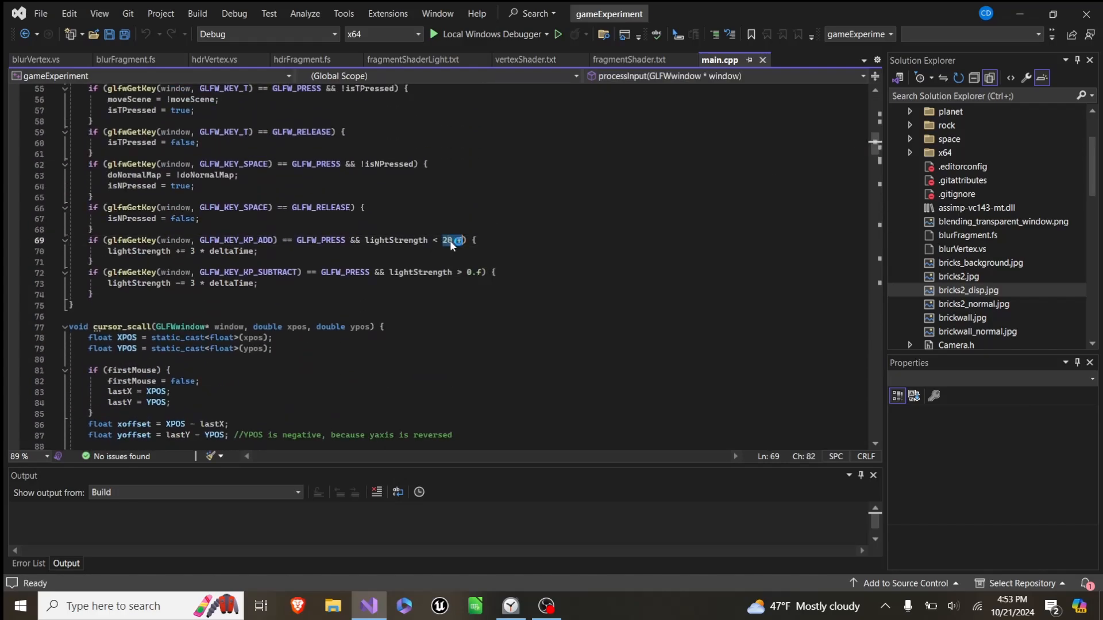
left_click(629, 60)
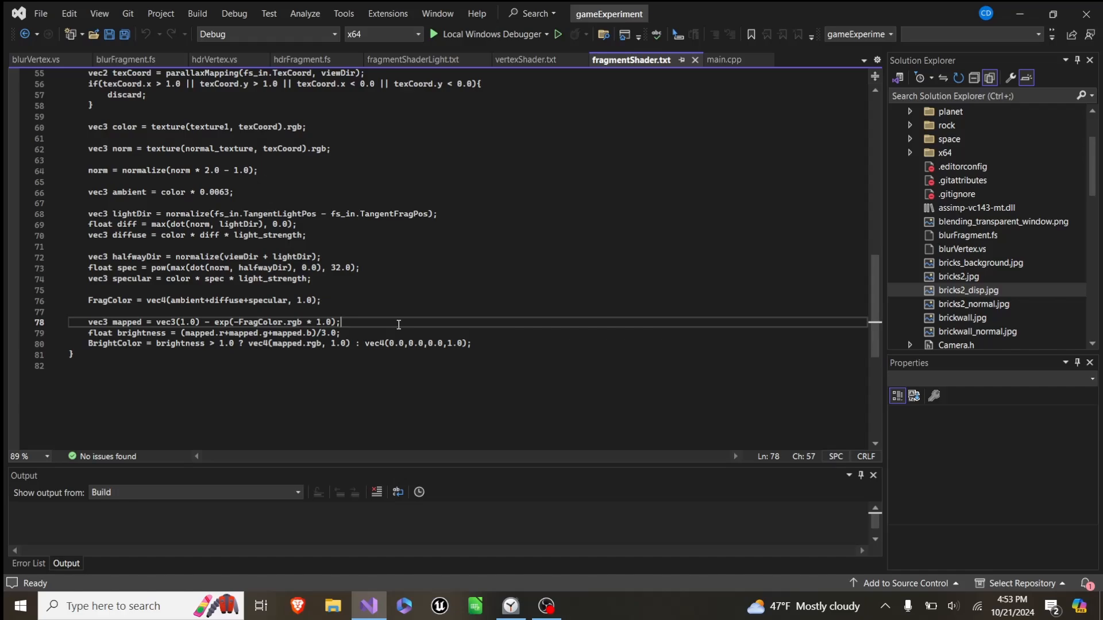
Point out the FragColor and BrightColor lines and the black fallback, then return to main.cpp
left_click(138, 301)
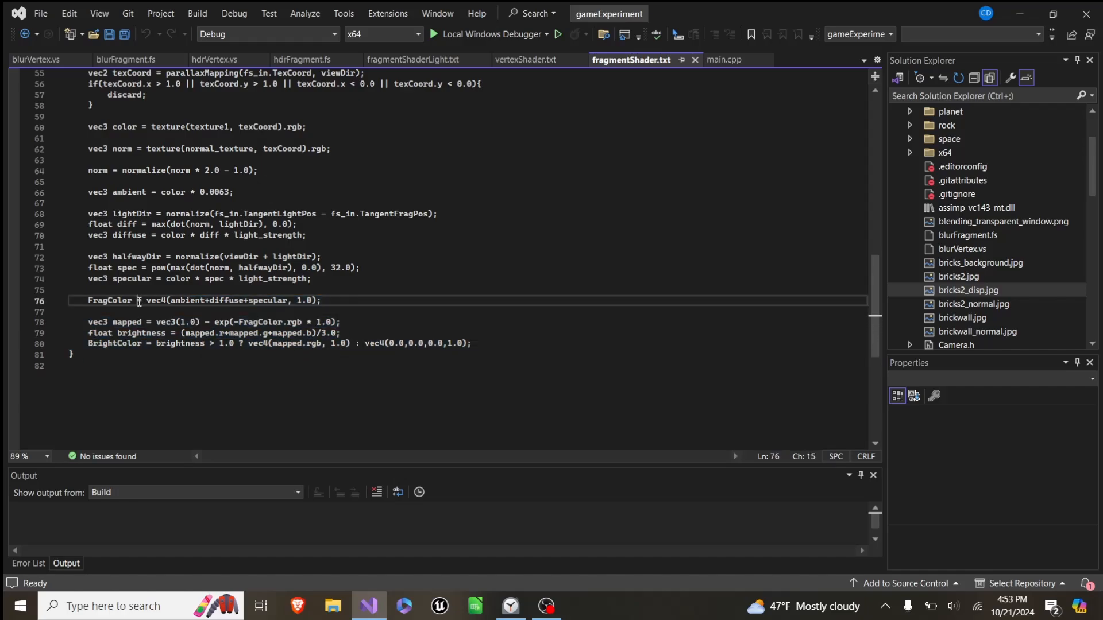
left_click(360, 300)
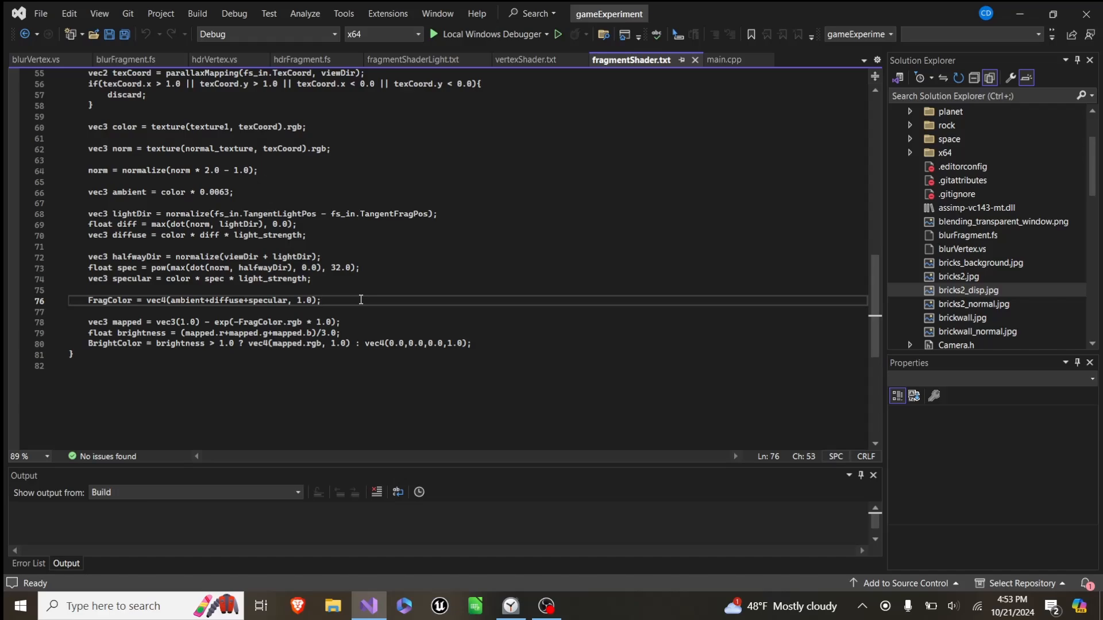
double_click(137, 332)
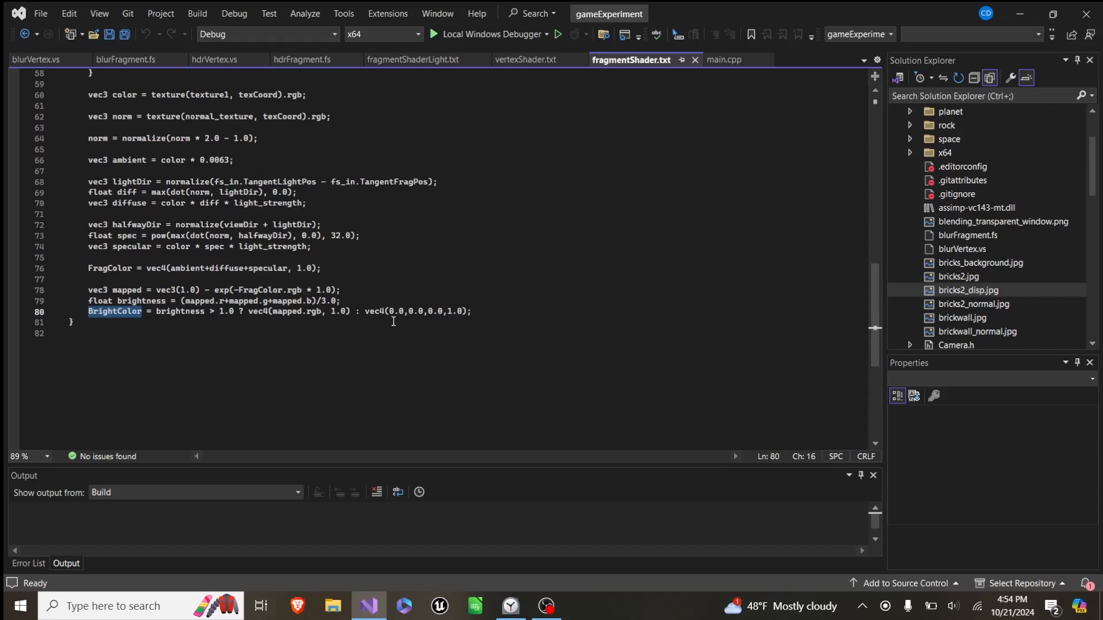
double_click(284, 310)
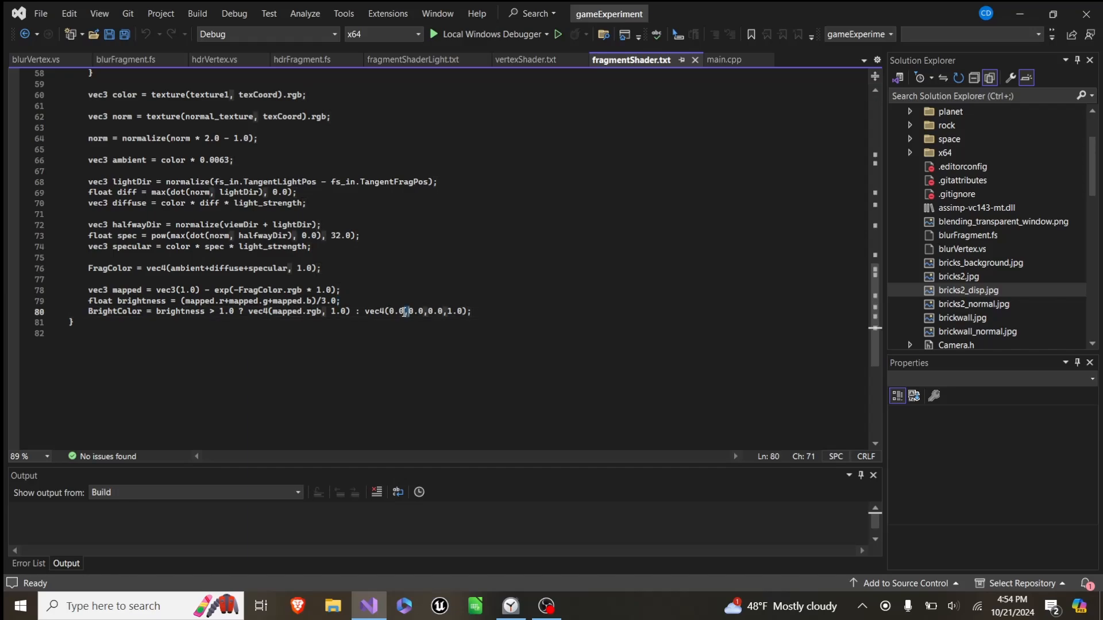
left_click(724, 59)
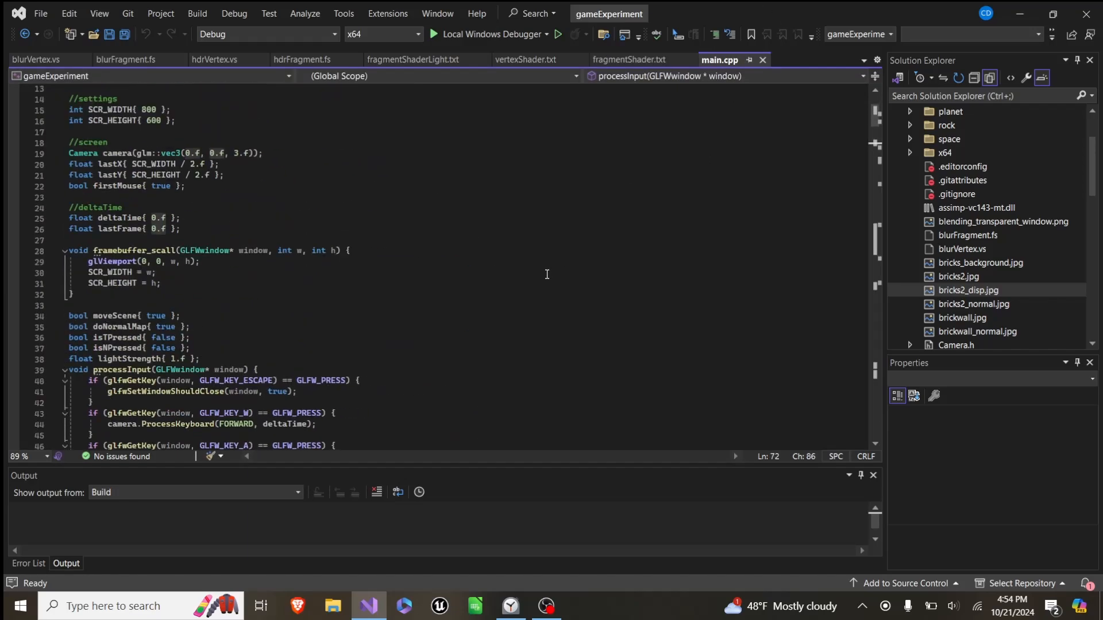
scroll("down", 3)
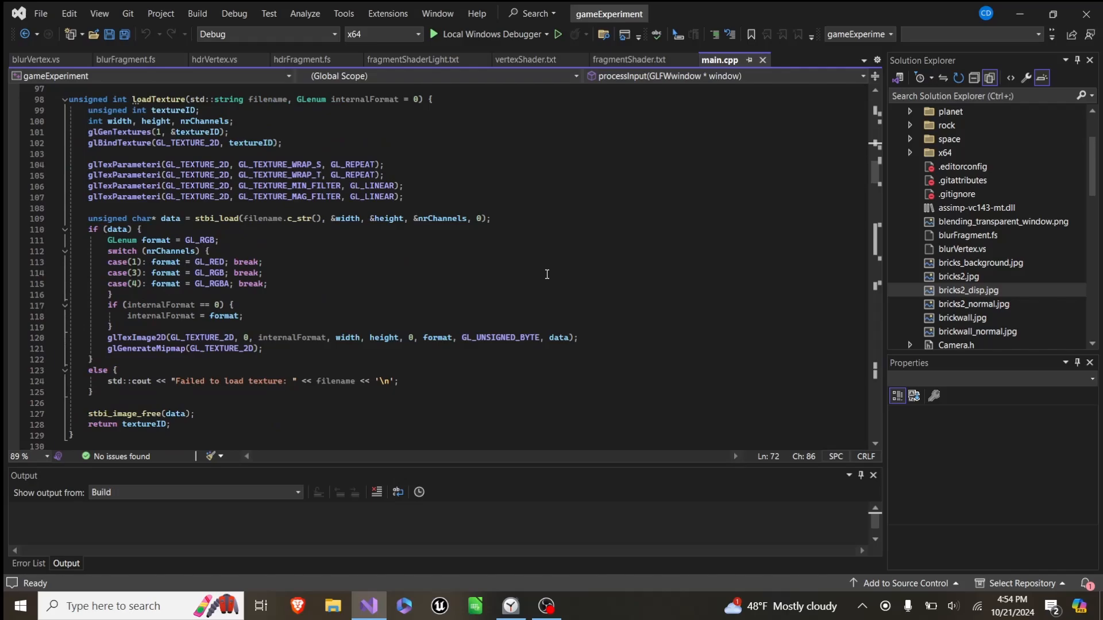
scroll("down", 3)
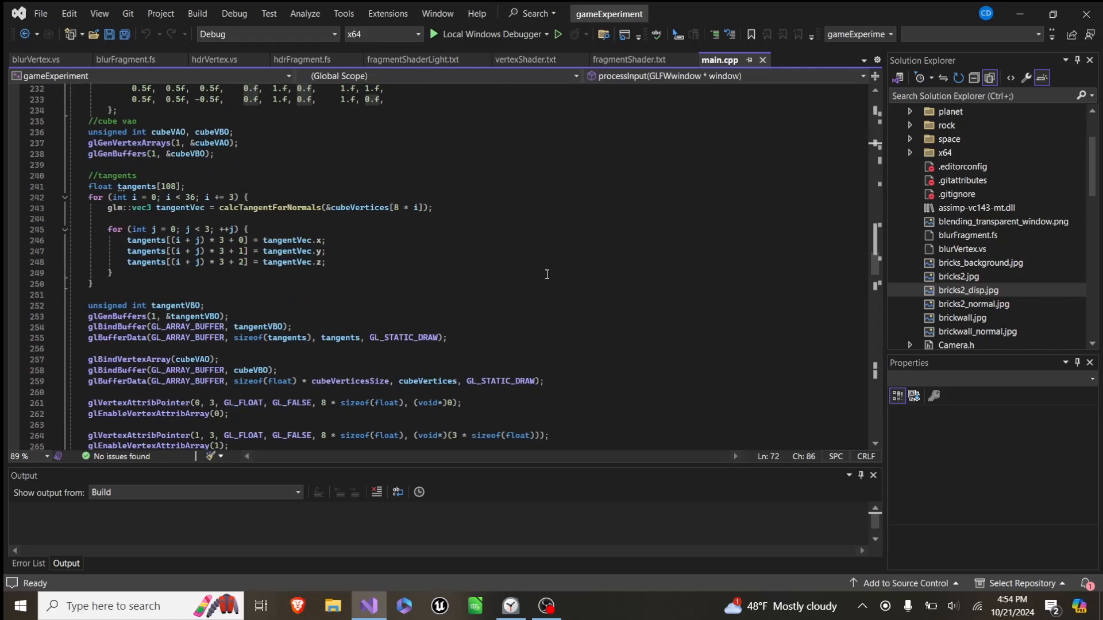
scroll("down", 3)
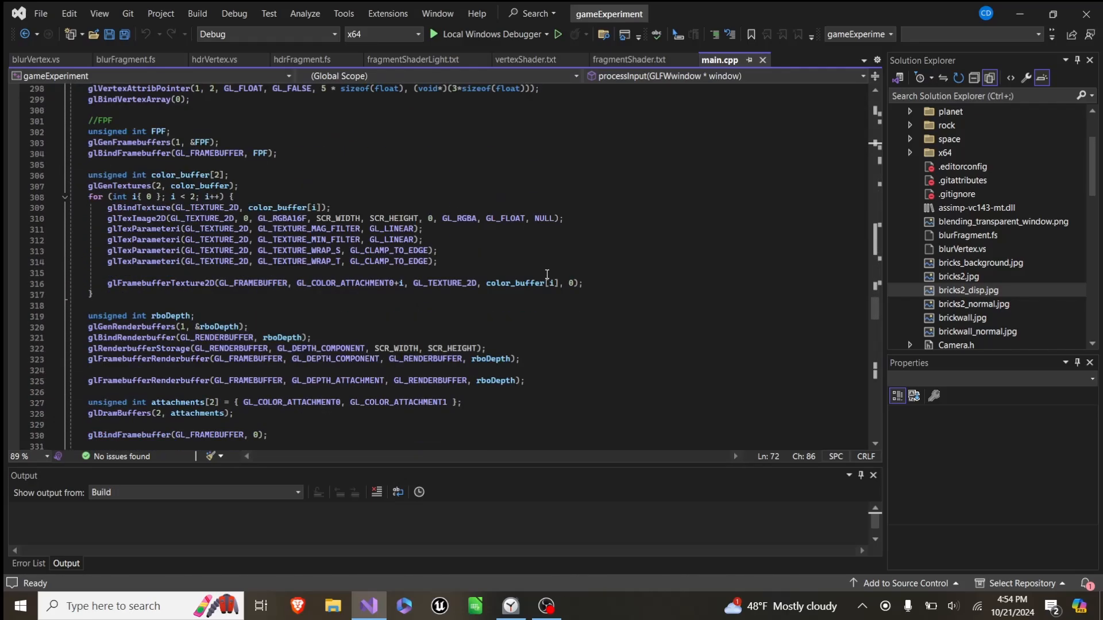
scroll("down", 3)
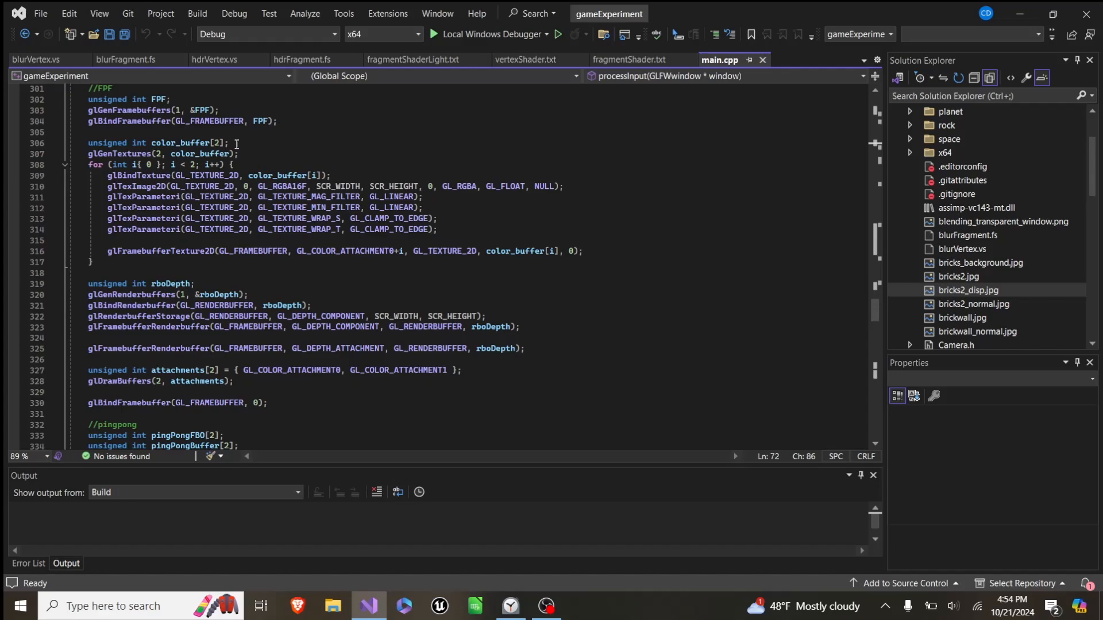
mouse_move(454, 231)
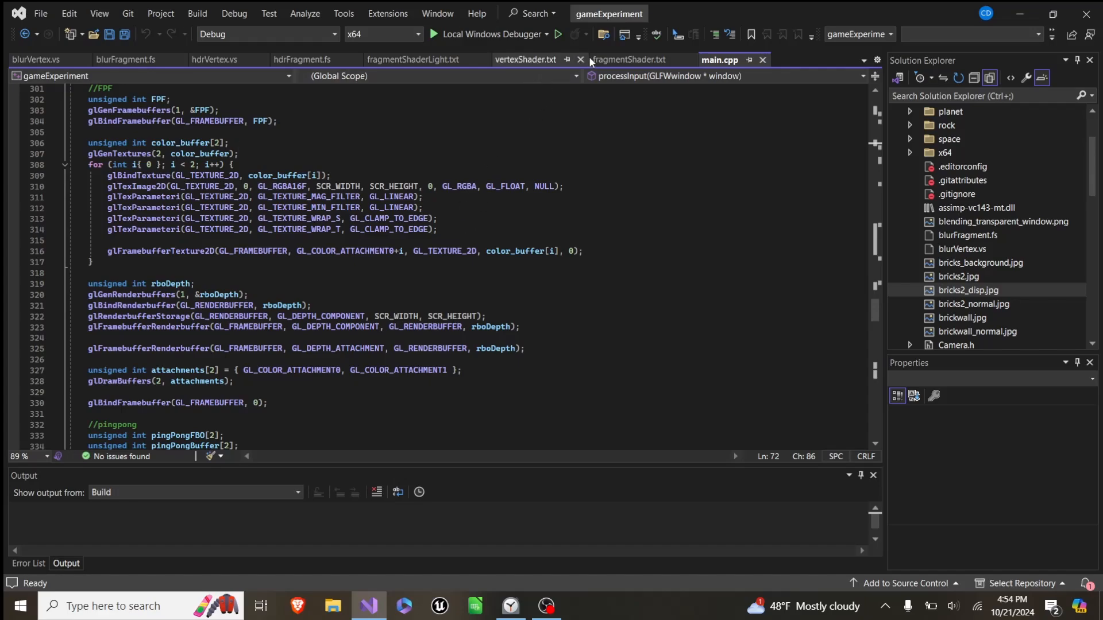
left_click(630, 59)
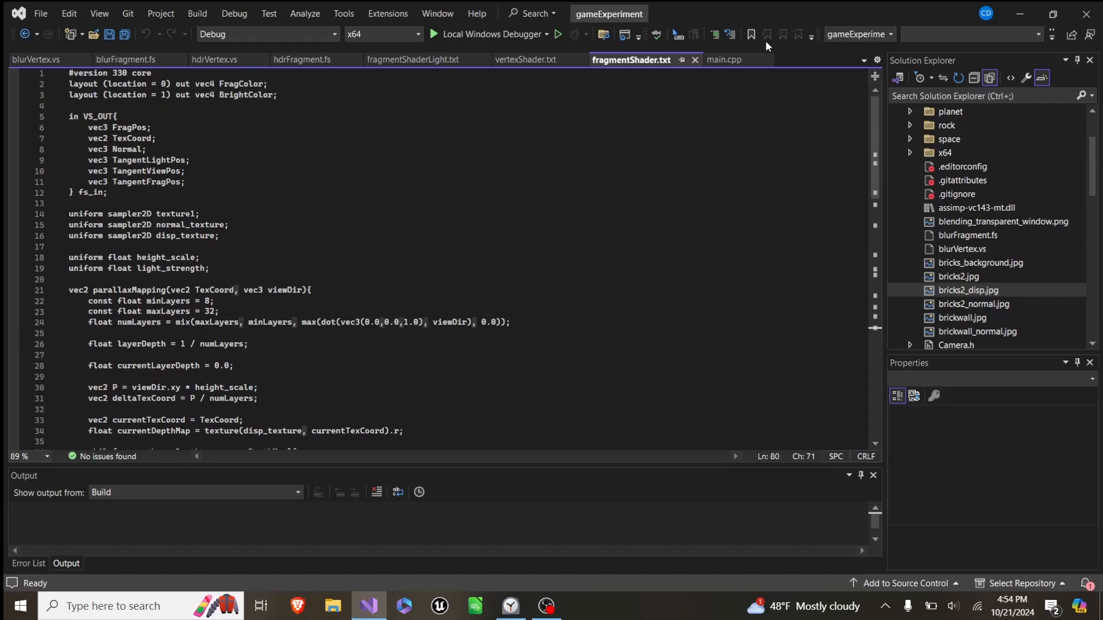
left_click(720, 59)
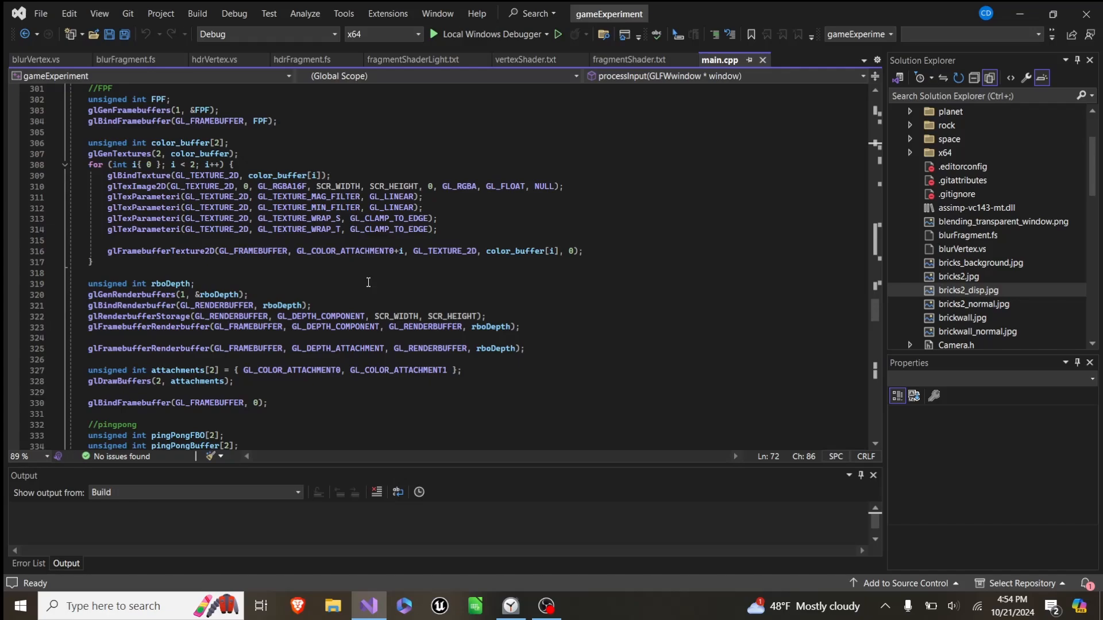
scroll("down", 3)
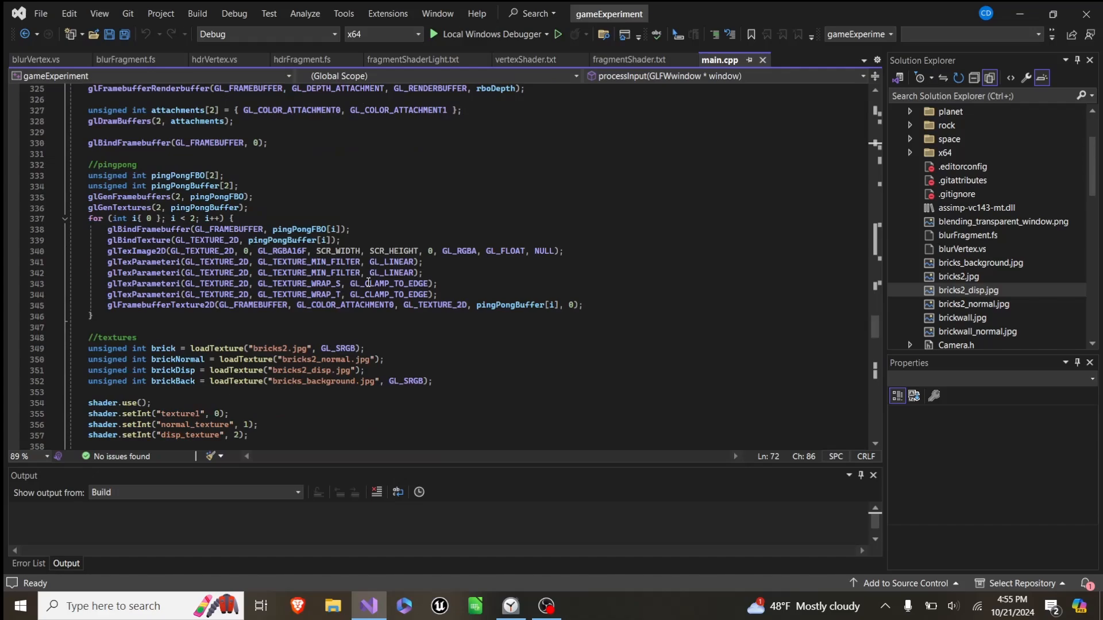
mouse_move(317, 215)
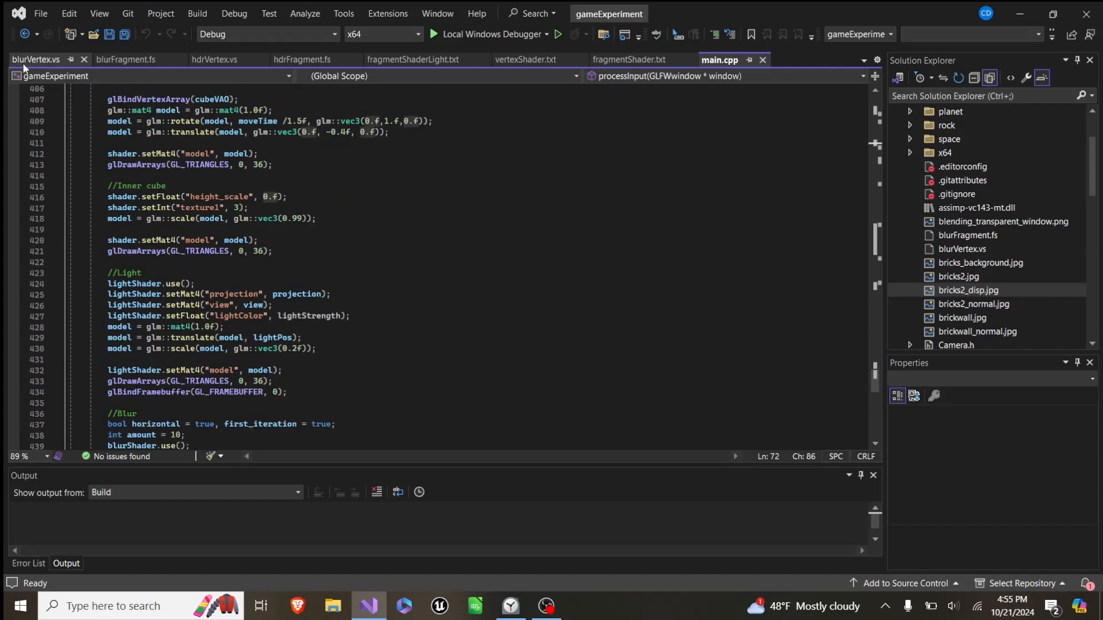
left_click(35, 60)
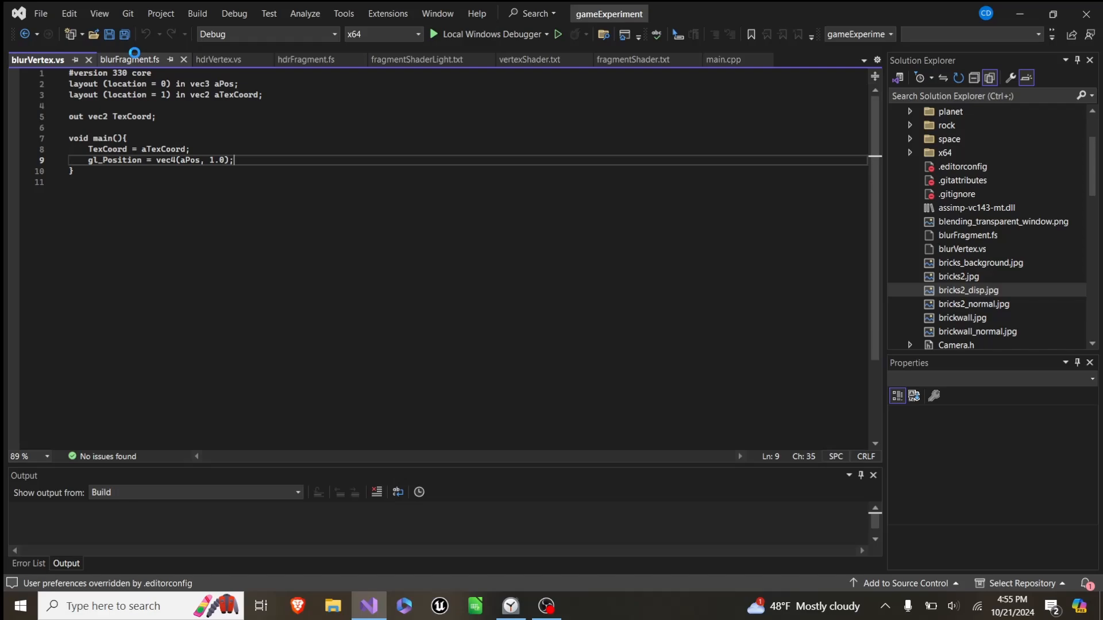
left_click(129, 59)
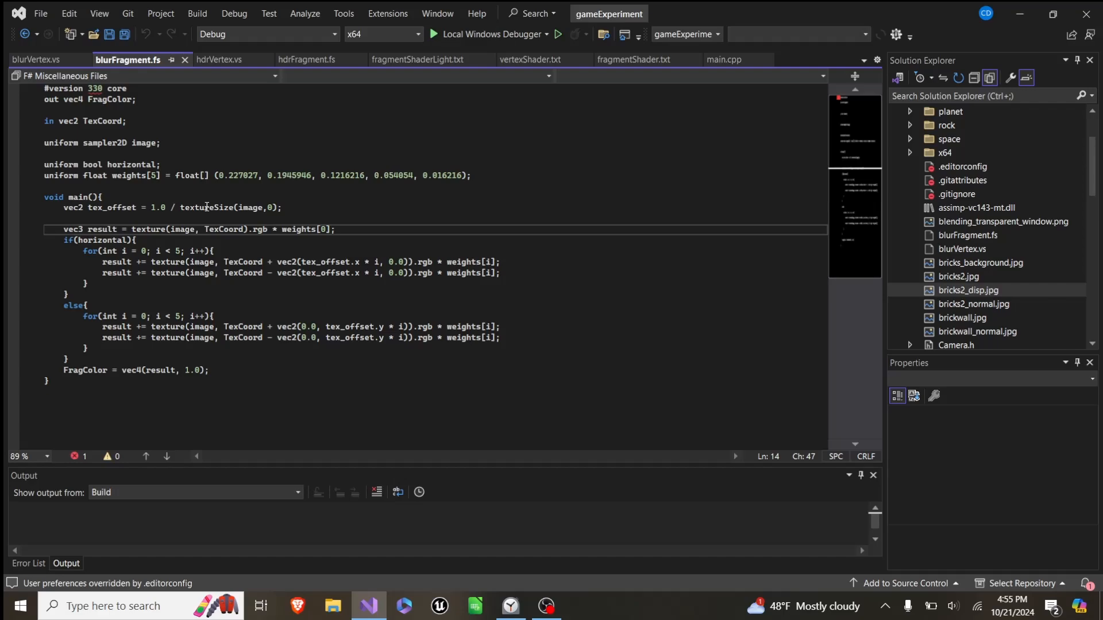
left_click(269, 229)
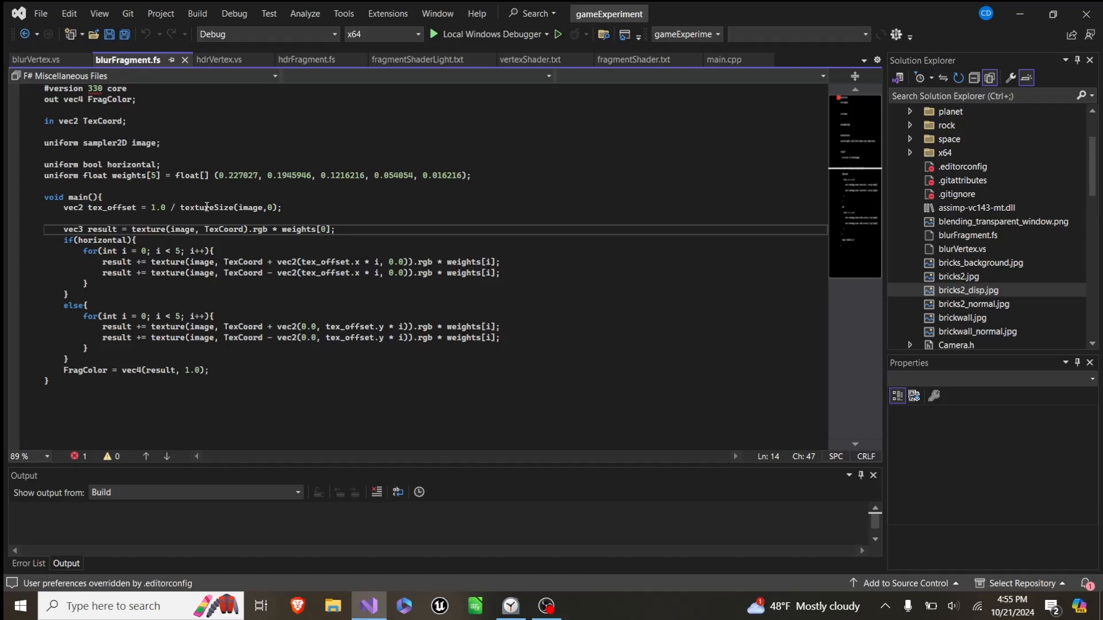
mouse_move(833, 9)
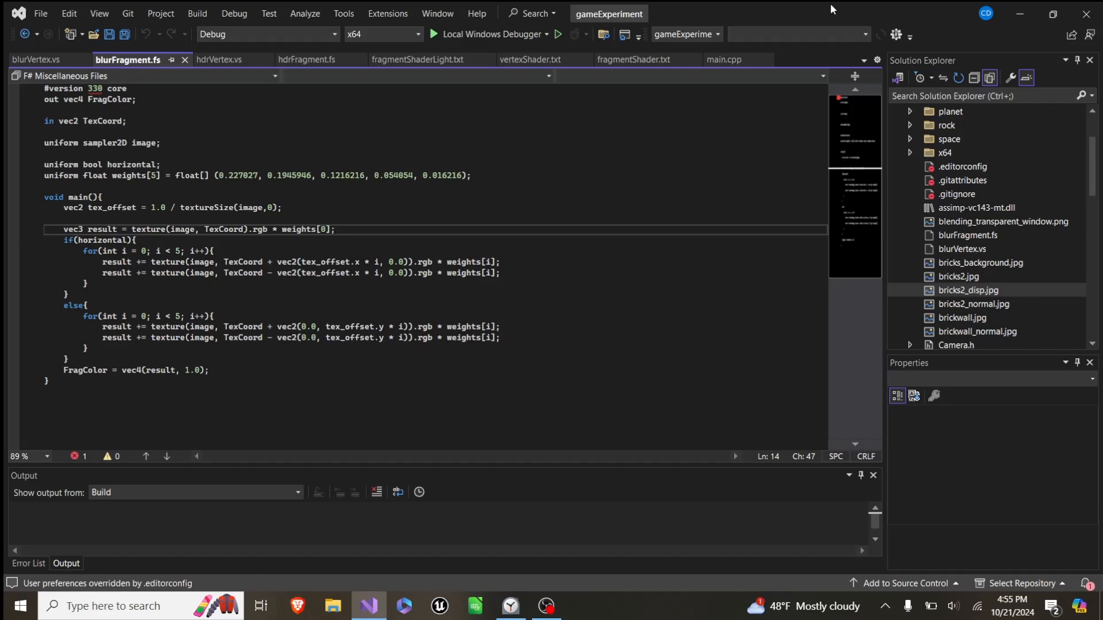
left_click(722, 59)
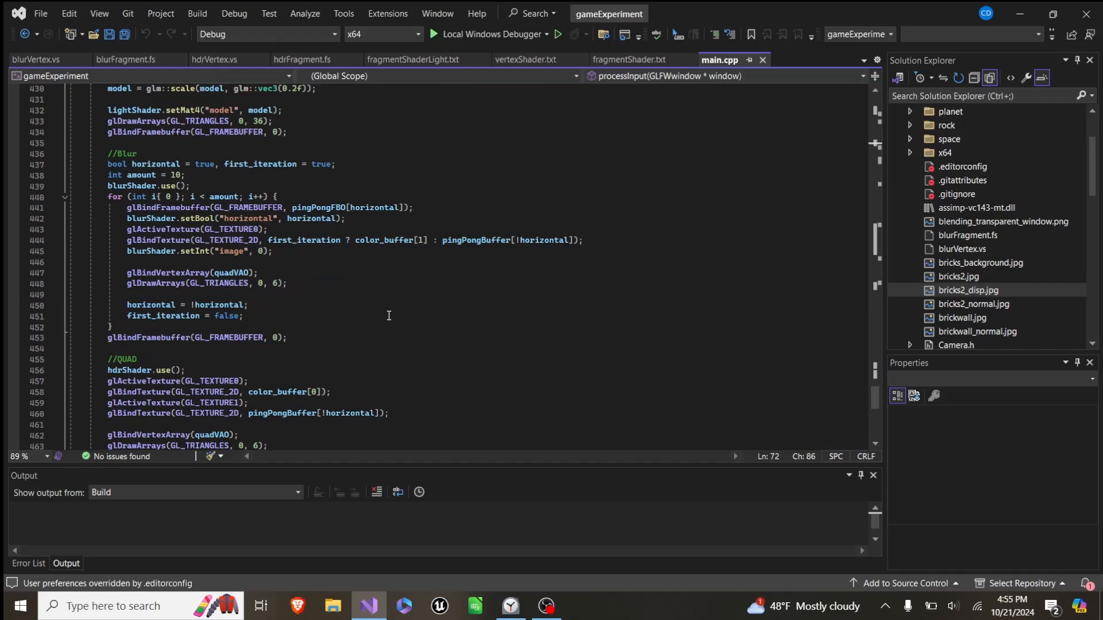
Highlight glfwSwapBuffers at the render loop's end, then view hdrVertex.vs
scroll("down", 3)
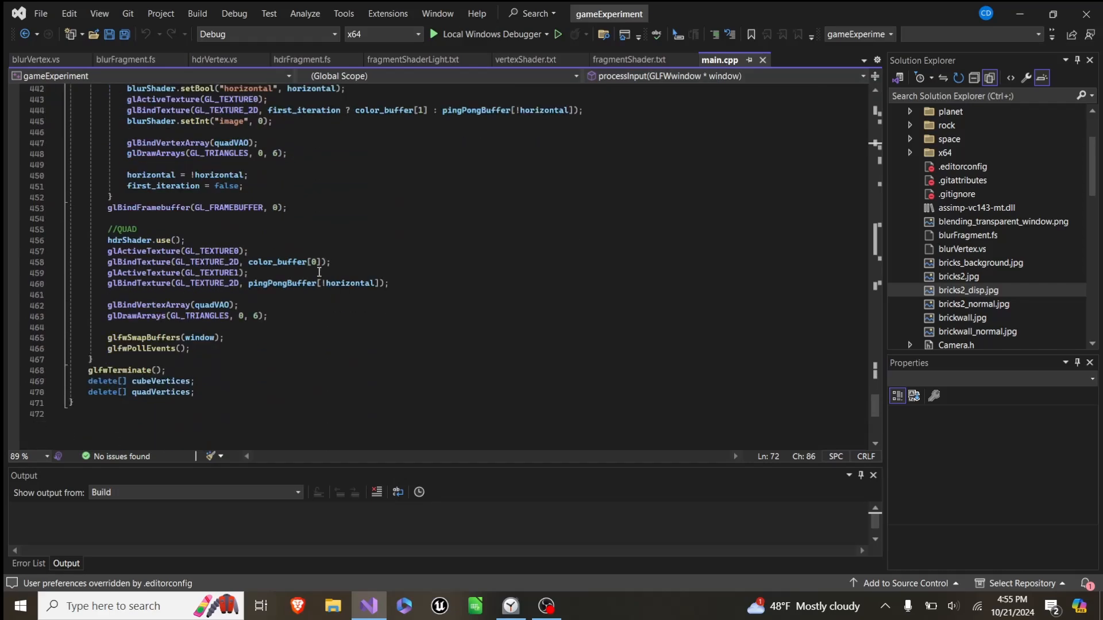
double_click(148, 305)
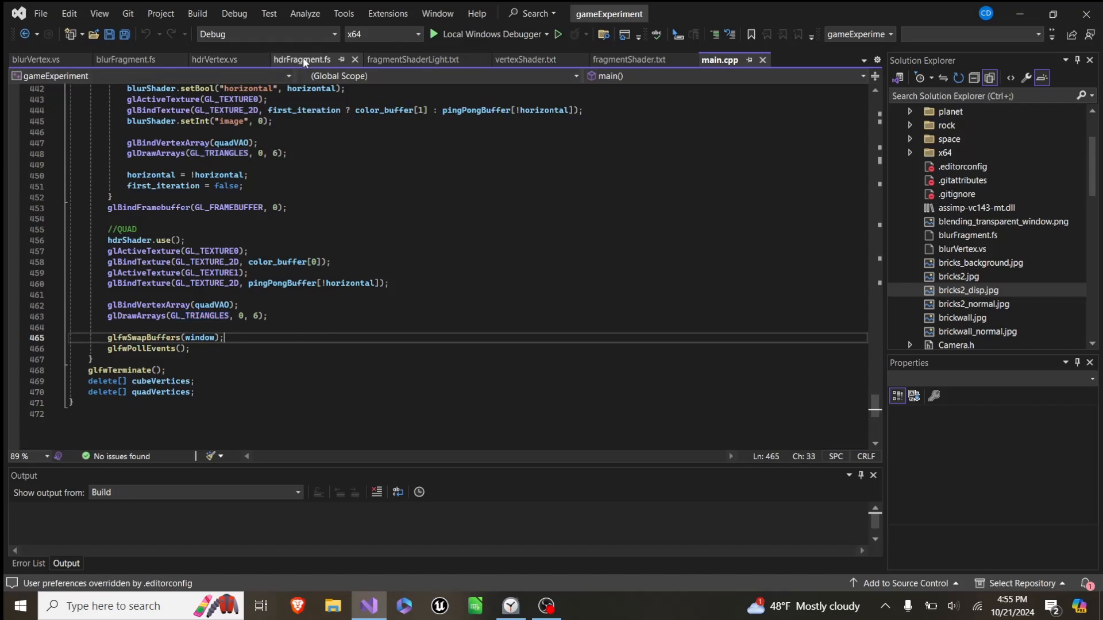
left_click(216, 59)
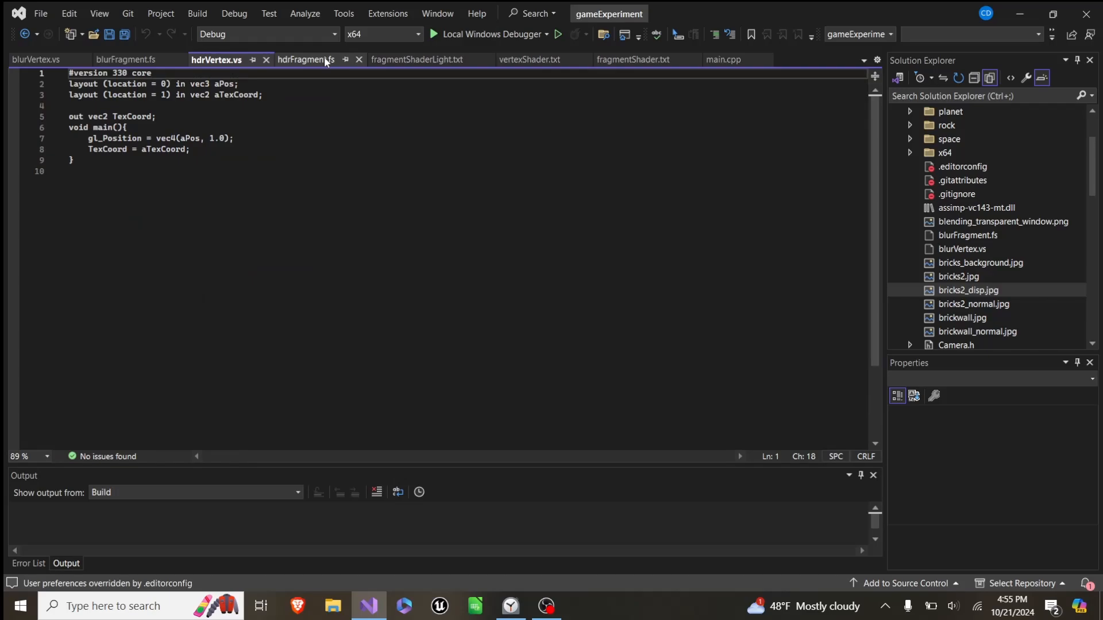
Review the hdrFragment.fs bloom and tone-mapping code, then run without debugging
left_click(305, 59)
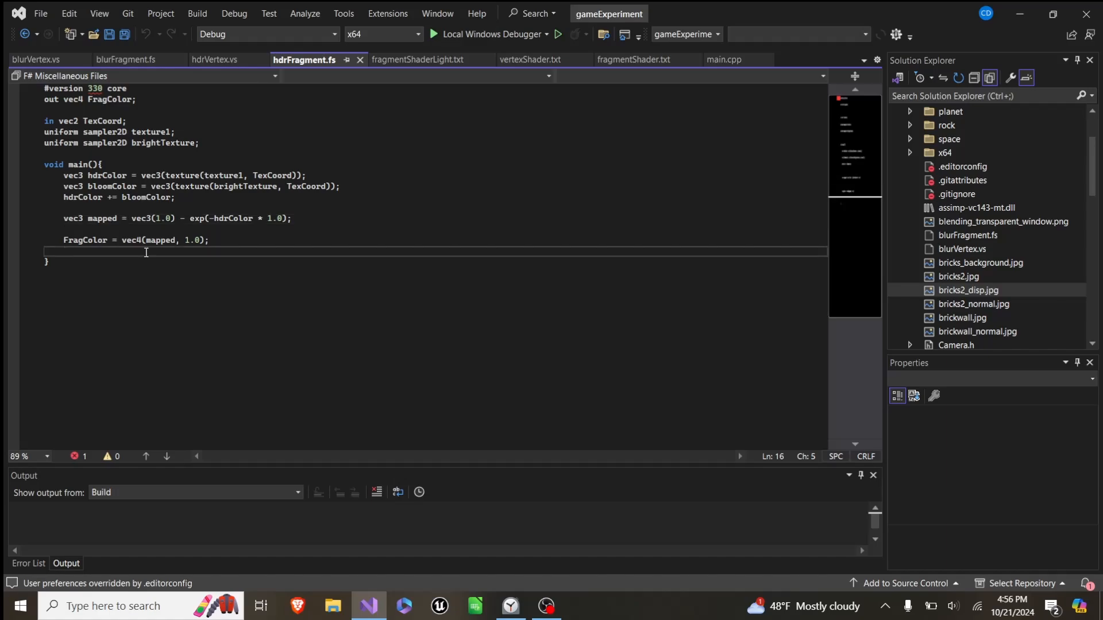
left_click(434, 34)
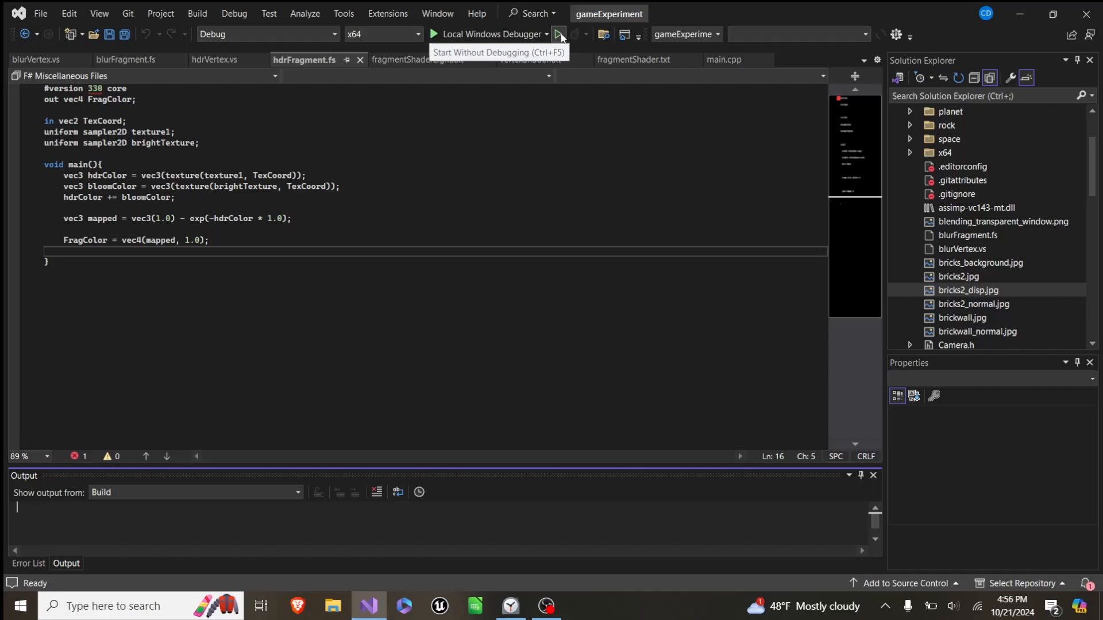
left_click(559, 34)
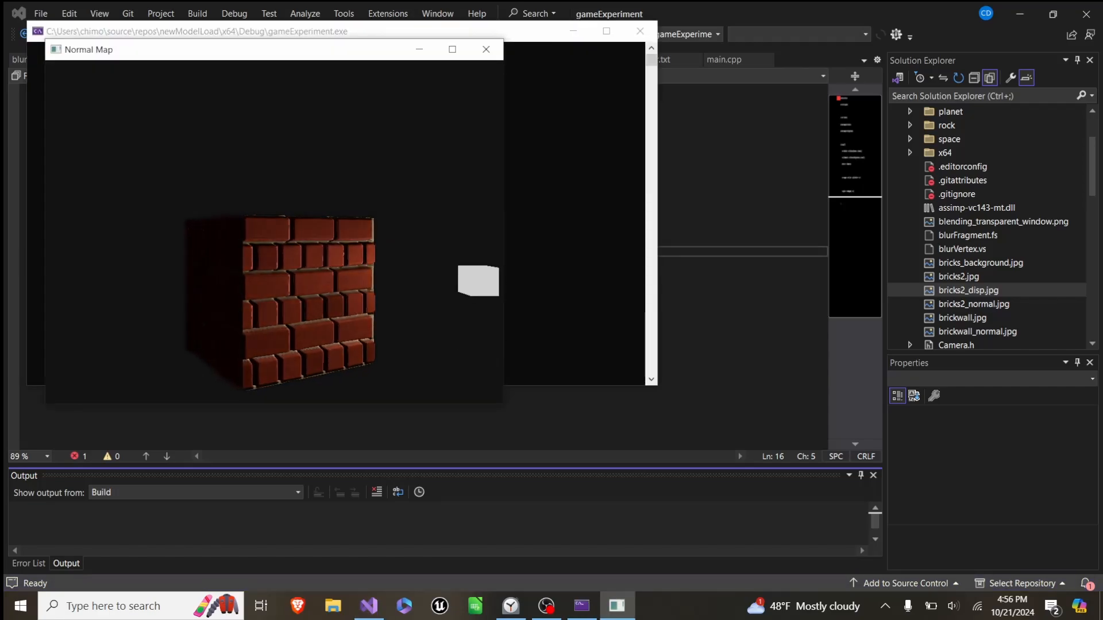